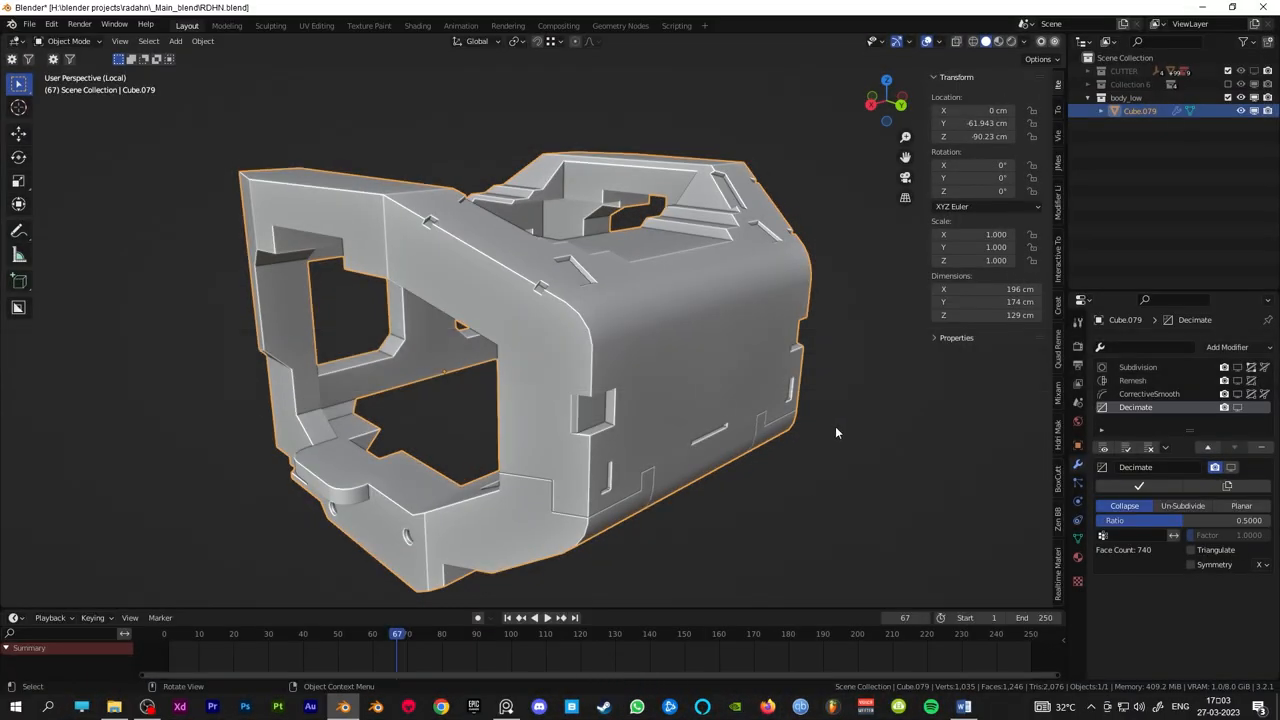
- Duplicate the body mesh and move the copy into a new collection named body_high
{"action": "left_click", "coordinate": [836, 432]}
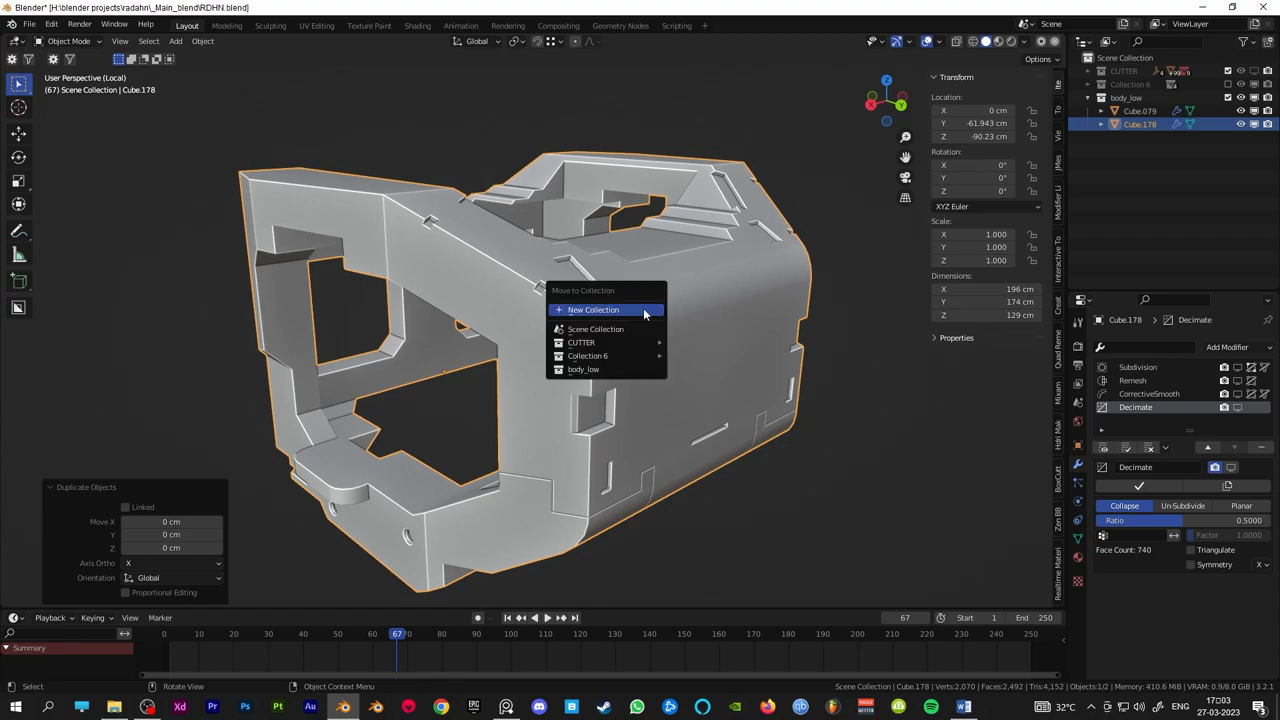
{"action": "left_click", "coordinate": [592, 308]}
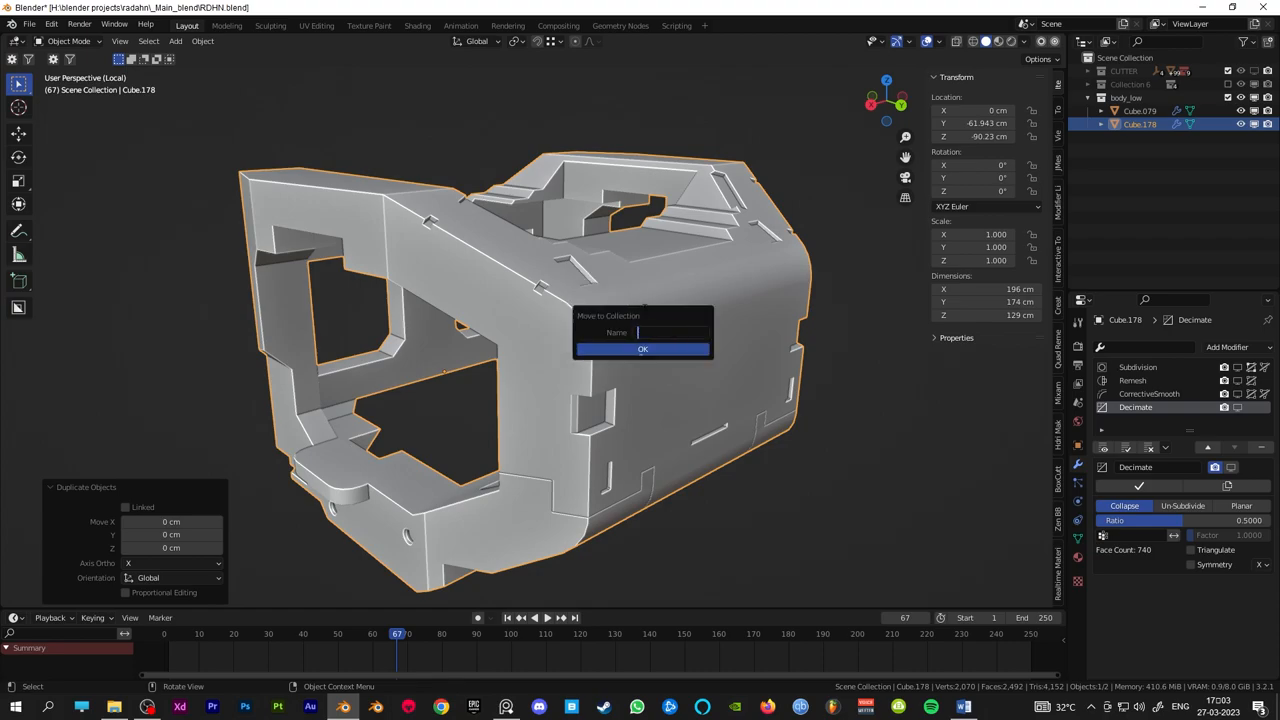
{"action": "type", "text": "body"}
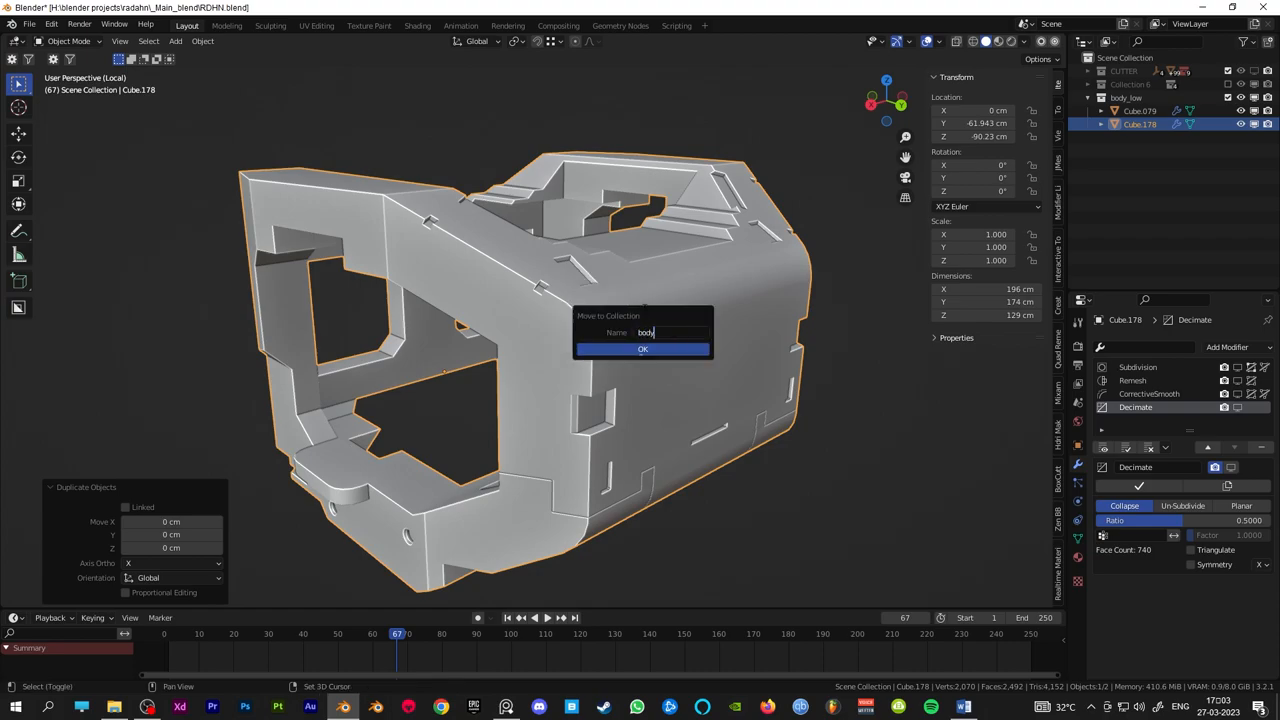
{"action": "type", "text": "_high"}
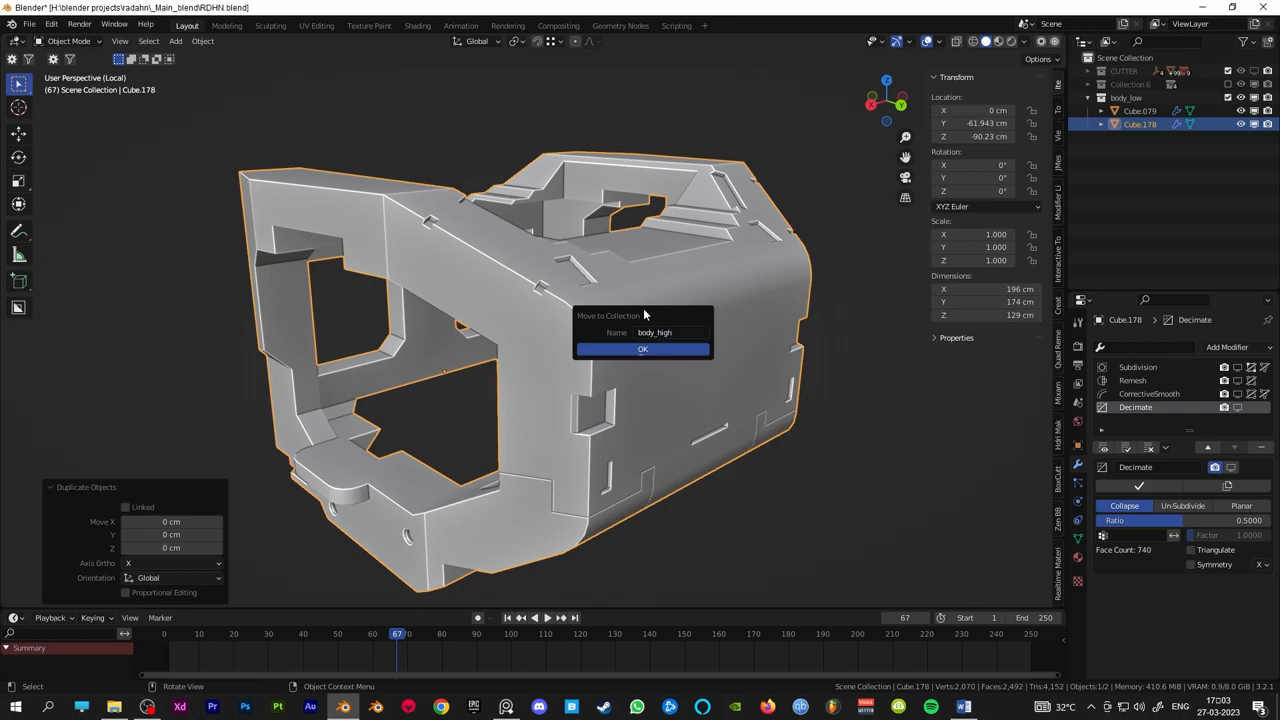
{"action": "left_click", "coordinate": [642, 348]}
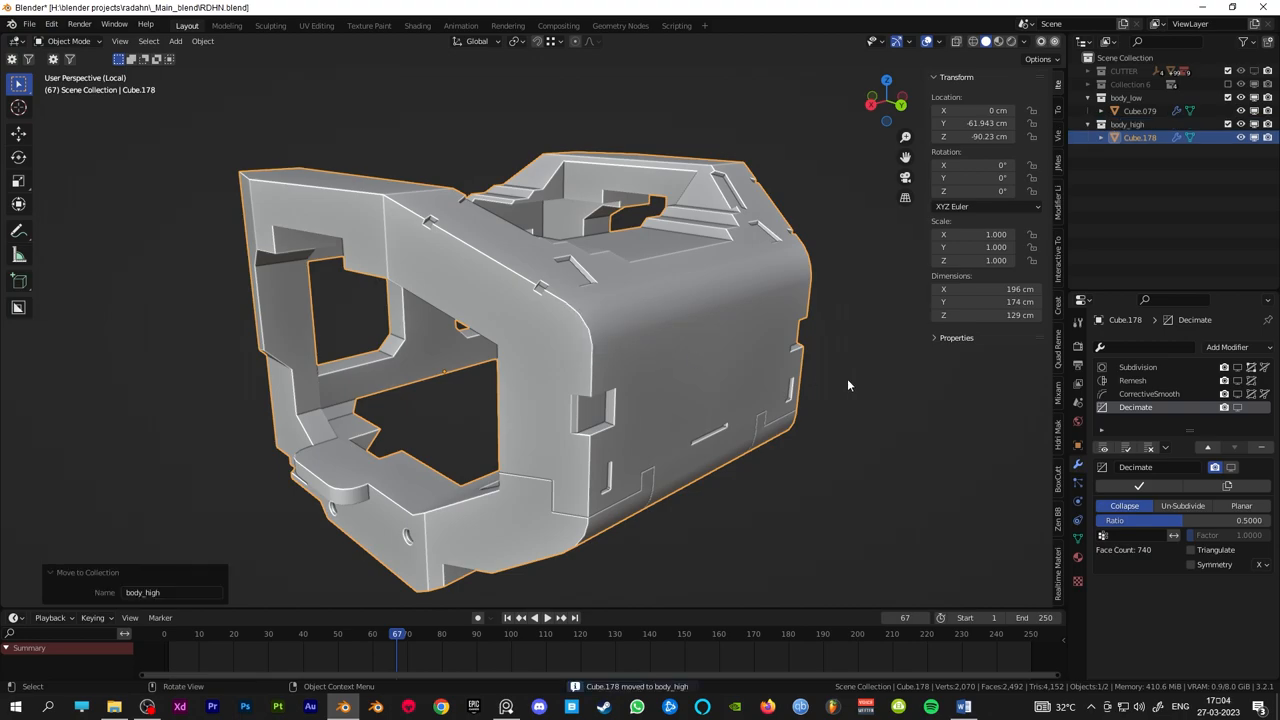
{"action": "left_click", "coordinate": [824, 442]}
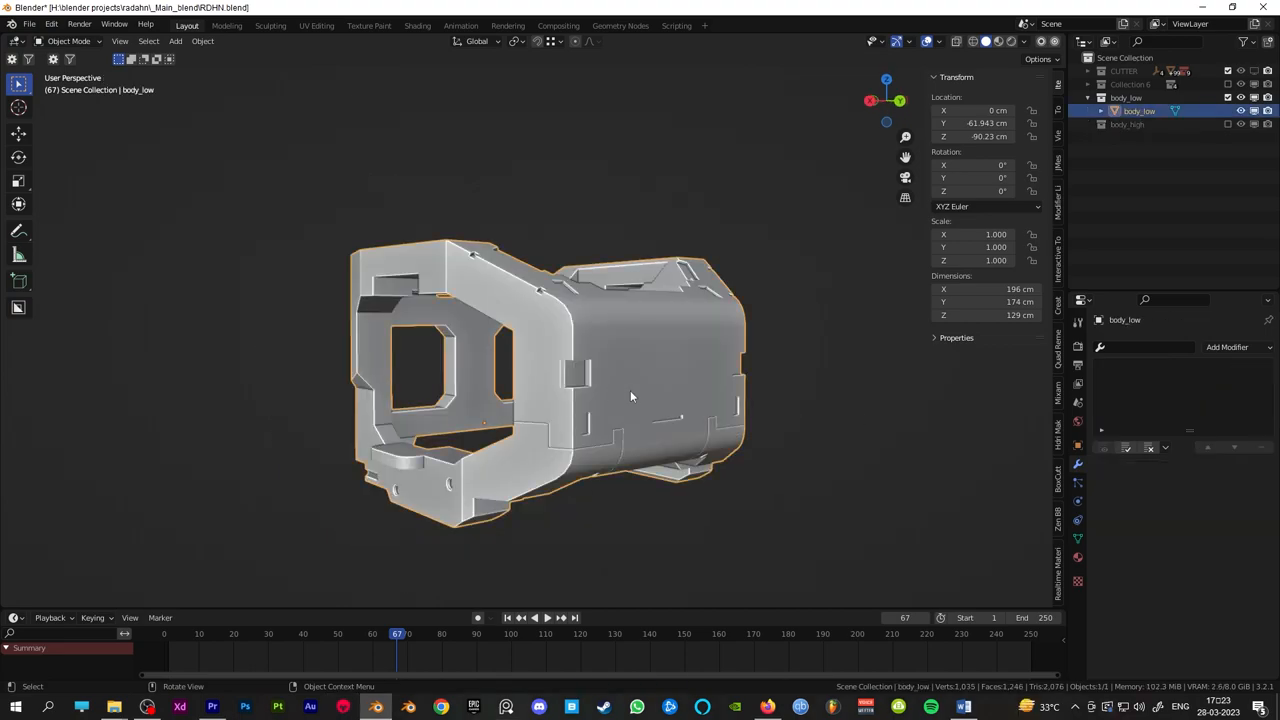
- Enter Edit Mode on body_low and choose Select All by Trait for its edges
{"action": "key", "text": "Tab"}
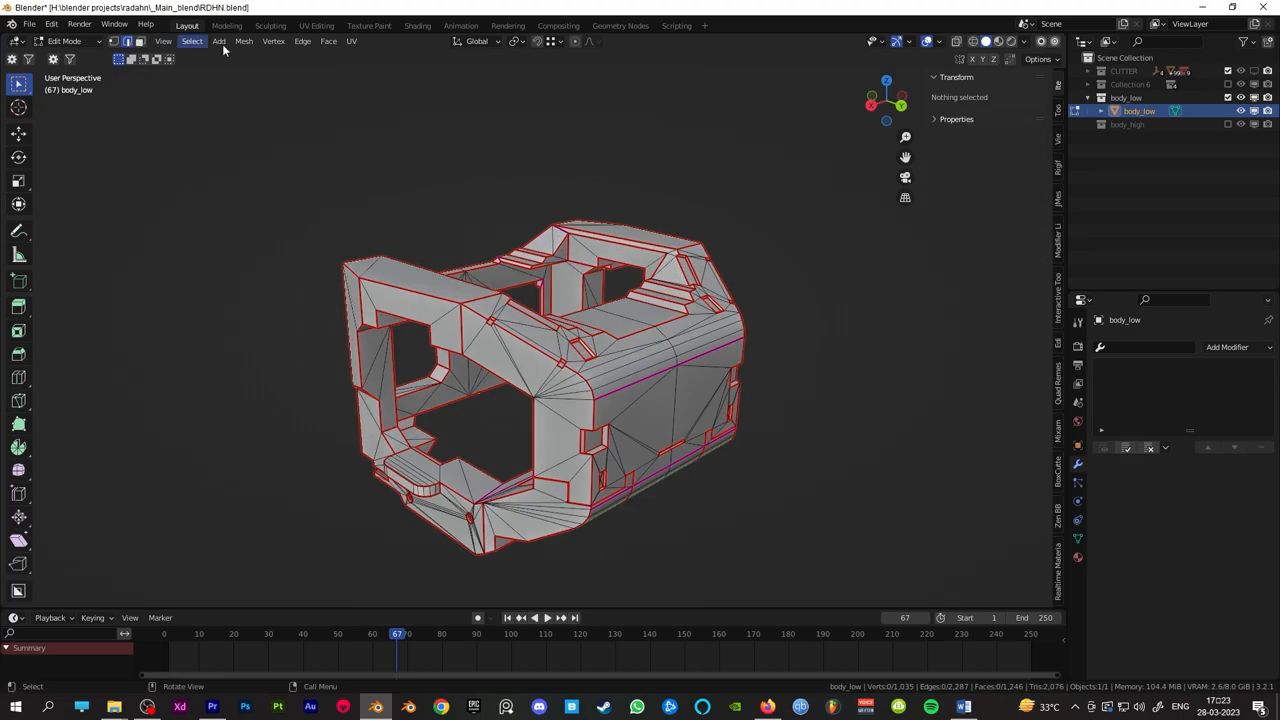
{"action": "left_click", "coordinate": [192, 40]}
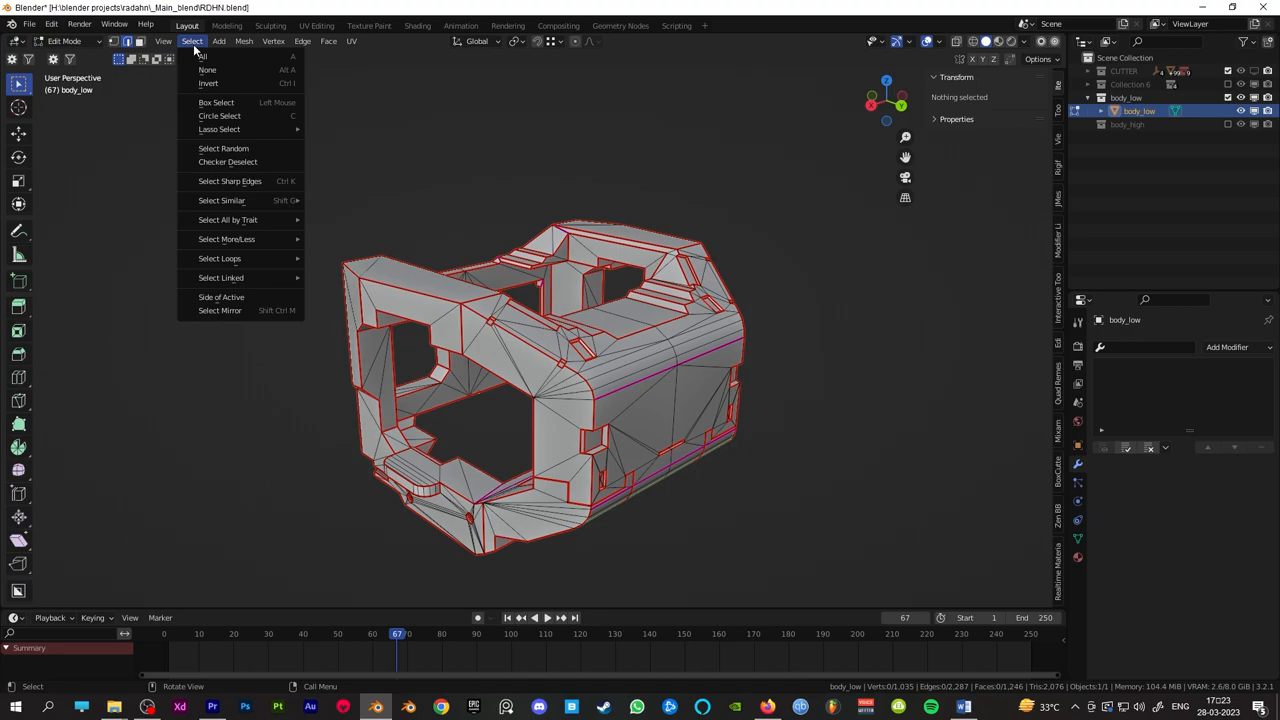
{"action": "mouse_move", "coordinate": [228, 218]}
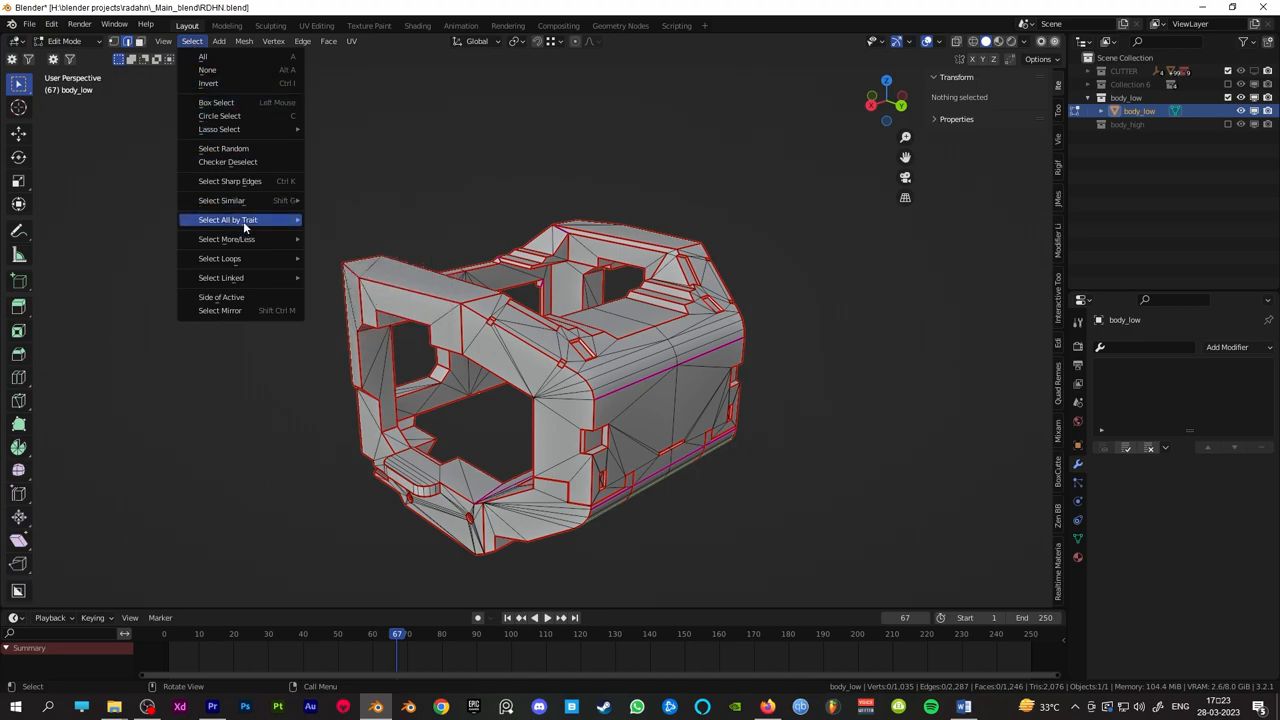
{"action": "left_click", "coordinate": [228, 218]}
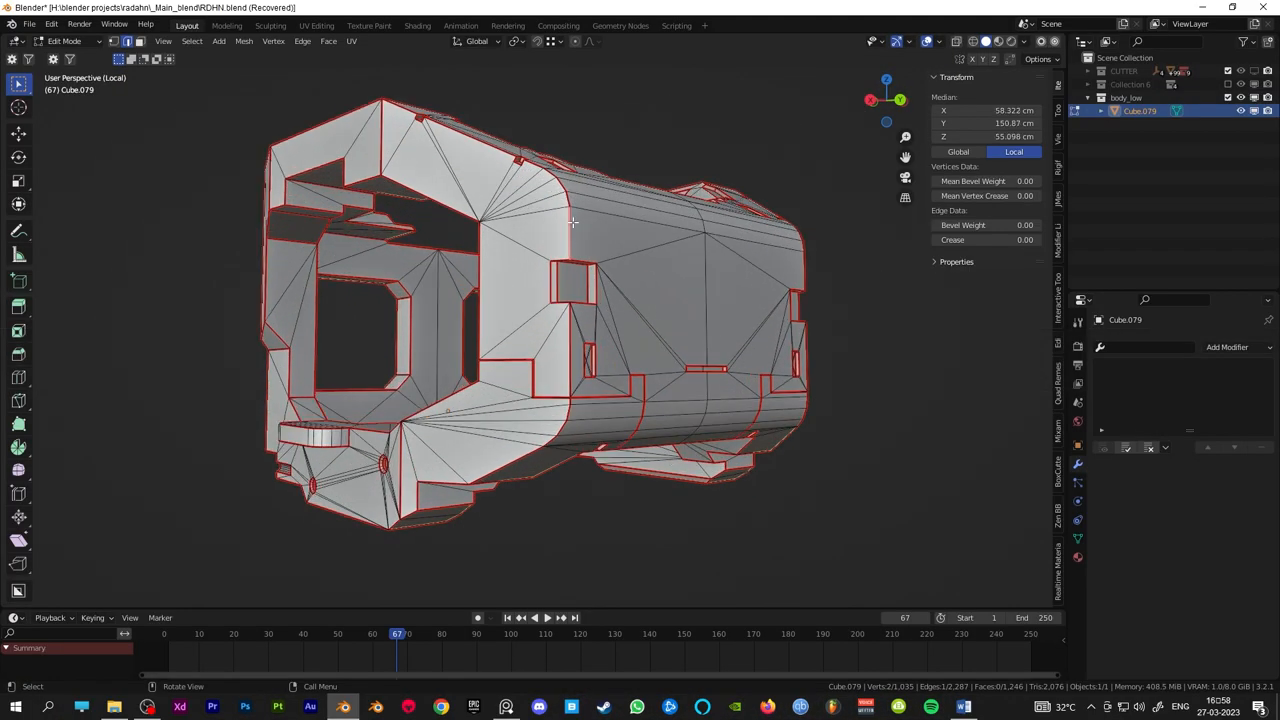
- Select the similar seam edges and set their Edge Crease to 1.0, then deselect
{"action": "left_click", "coordinate": [192, 40]}
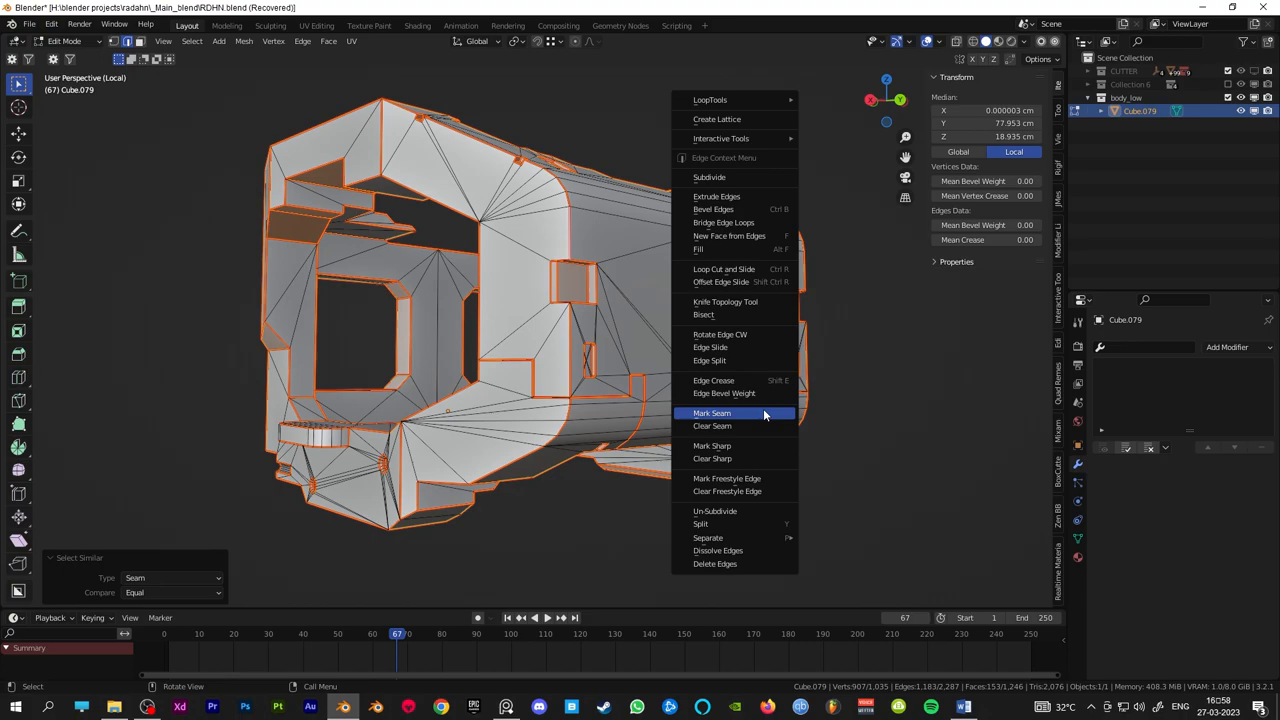
{"action": "left_click", "coordinate": [714, 380]}
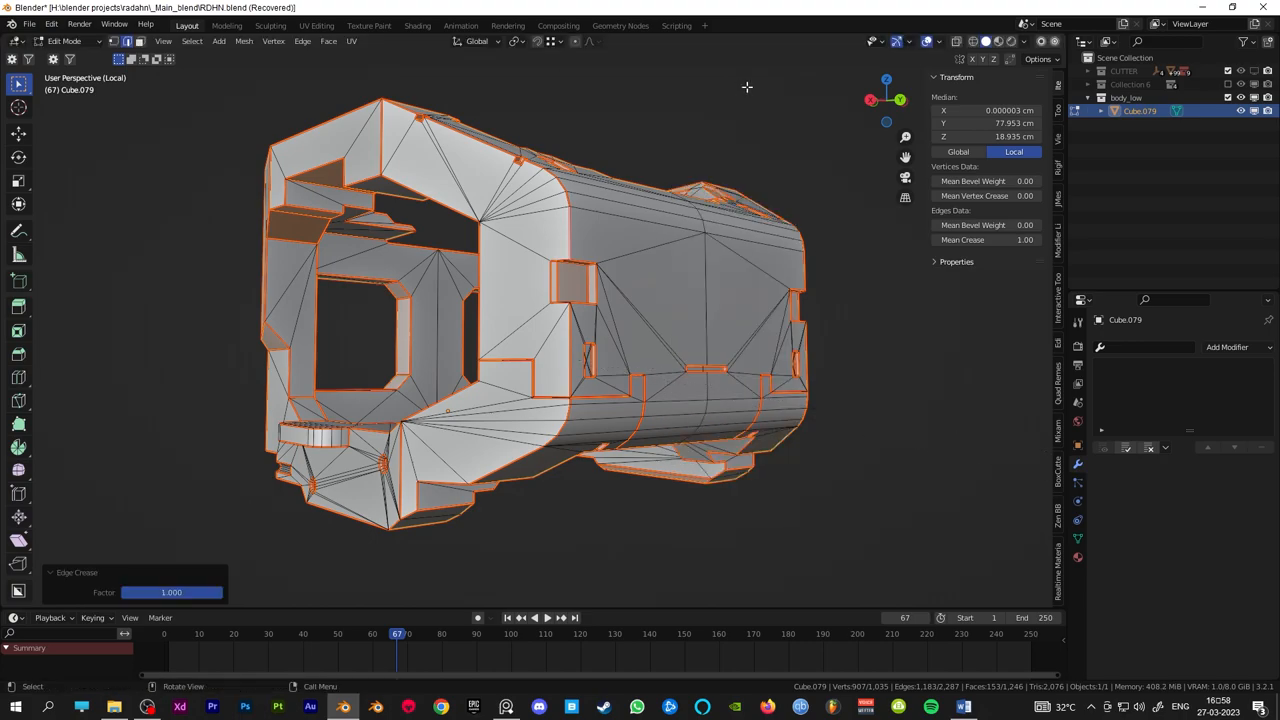
{"action": "mouse_move", "coordinate": [878, 404]}
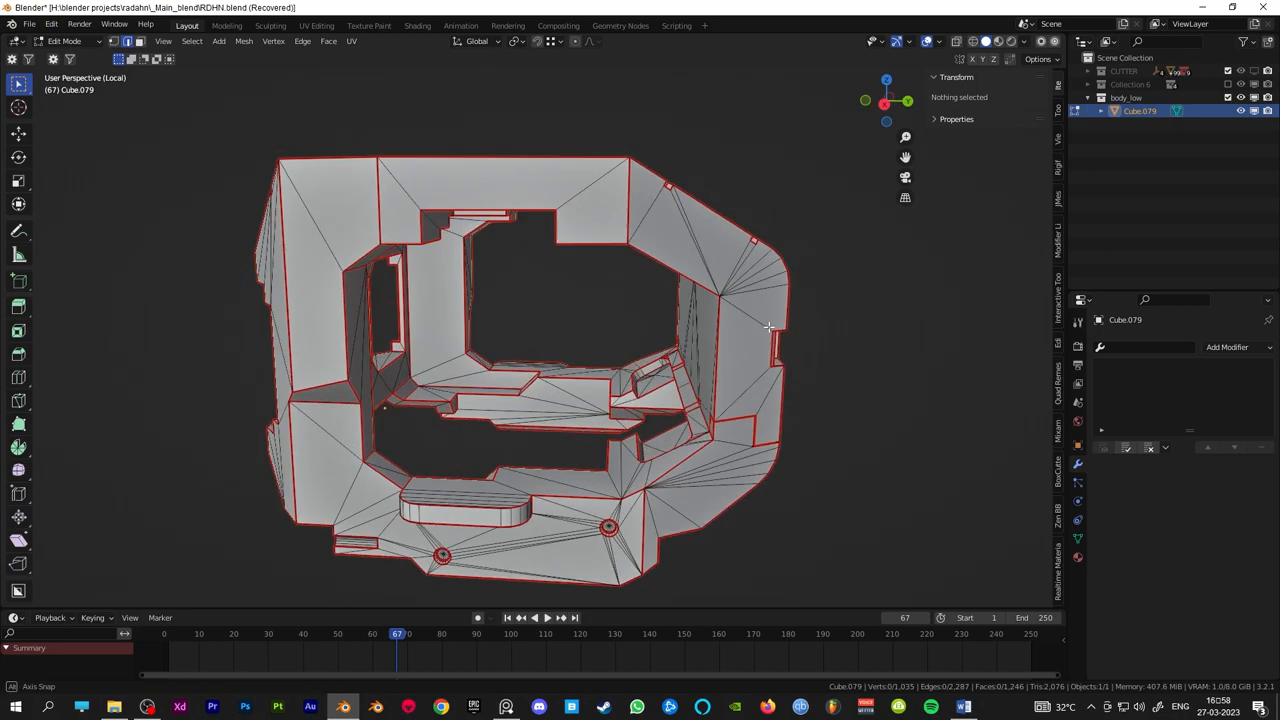
{"action": "left_click", "coordinate": [1230, 348]}
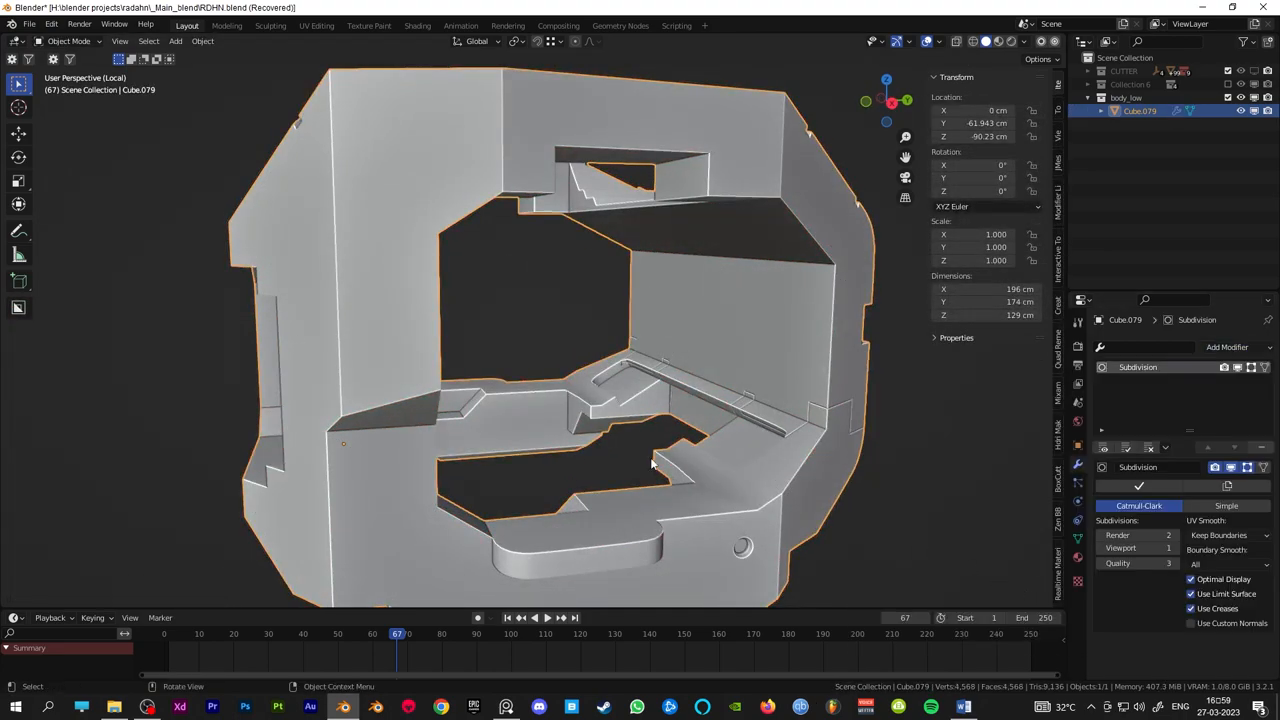
- Add Voxel Remesh and Corrective Smooth to the copy, and a Bevel modifier to body_low
{"action": "key", "text": "Tab"}
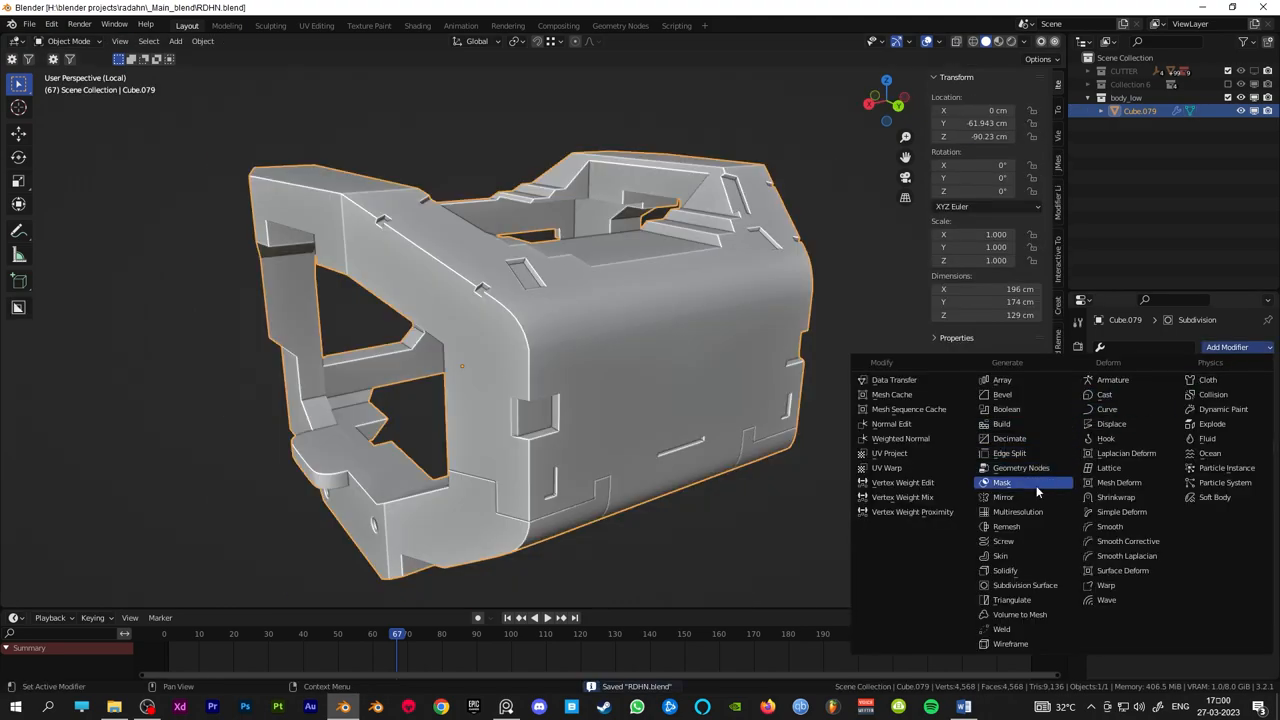
{"action": "left_click", "coordinate": [1008, 526]}
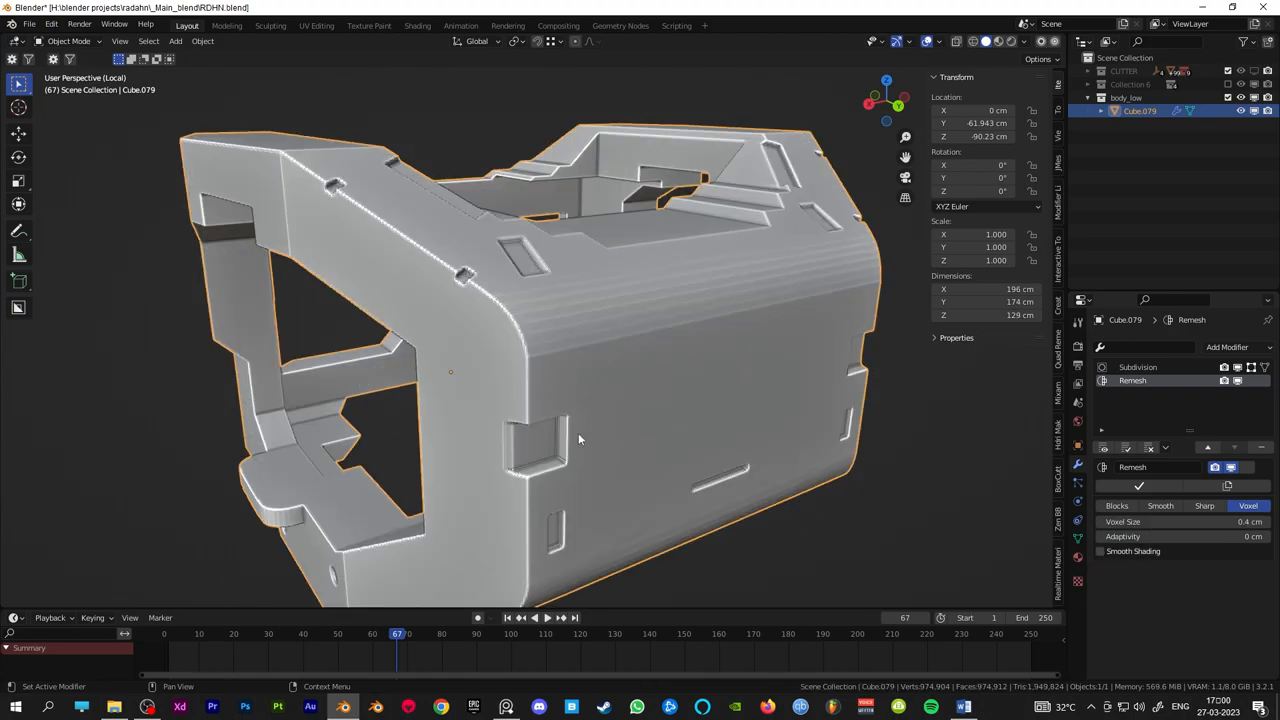
{"action": "left_click", "coordinate": [1228, 348]}
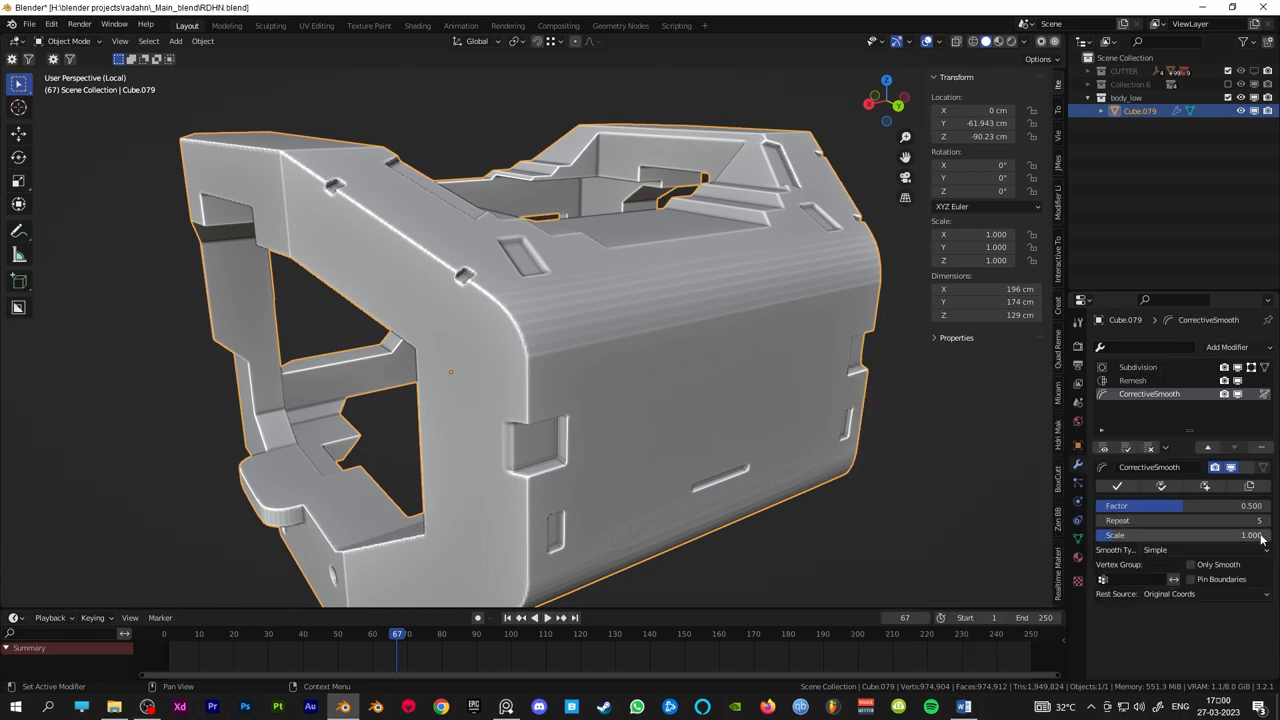
{"action": "left_click", "coordinate": [1228, 348]}
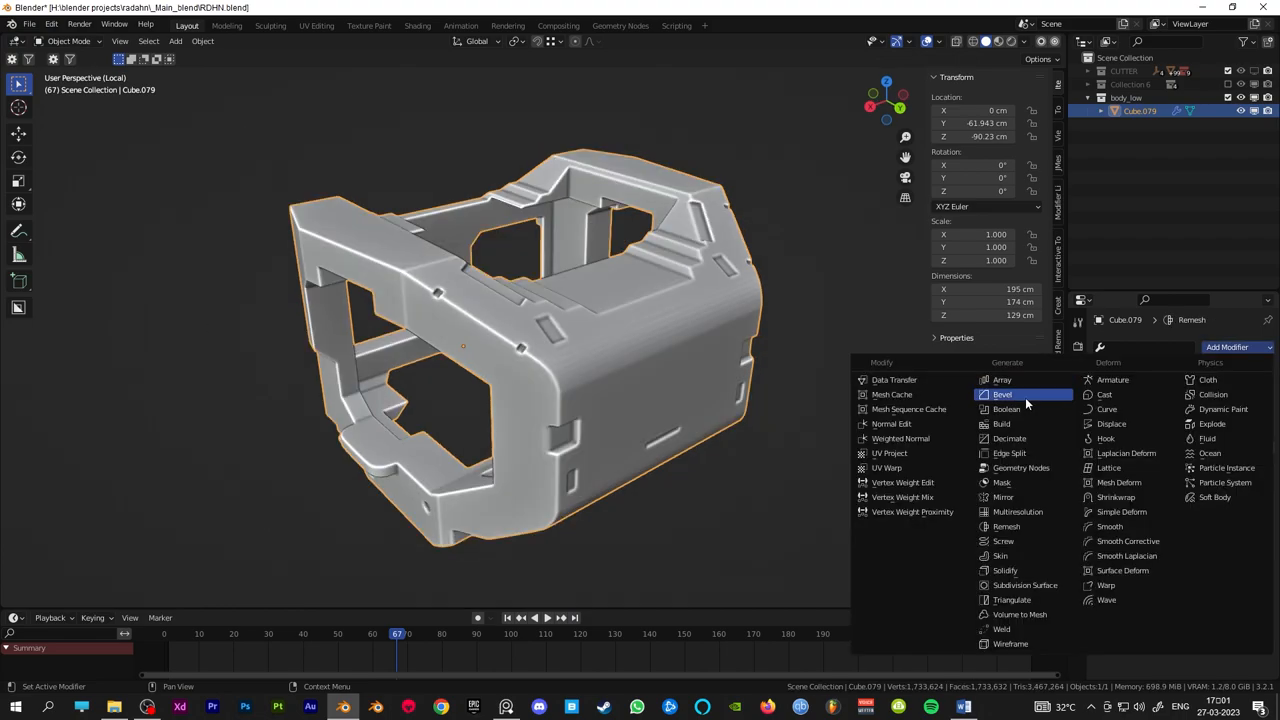
{"action": "left_click", "coordinate": [1008, 438]}
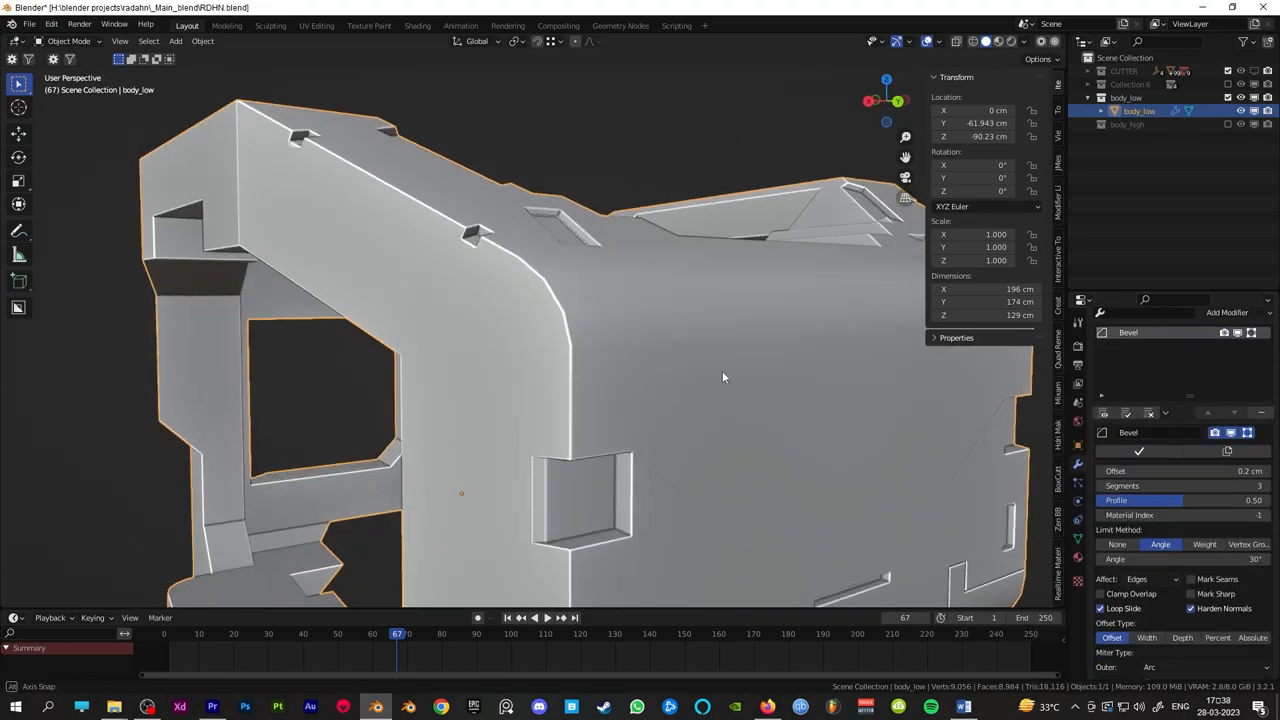
- Zoom in on the bevelled corners of body_low to check the 0.1 cm, 3-segment bevel
{"action": "left_click_drag", "start_coordinate": [724, 376], "coordinate": [636, 464]}
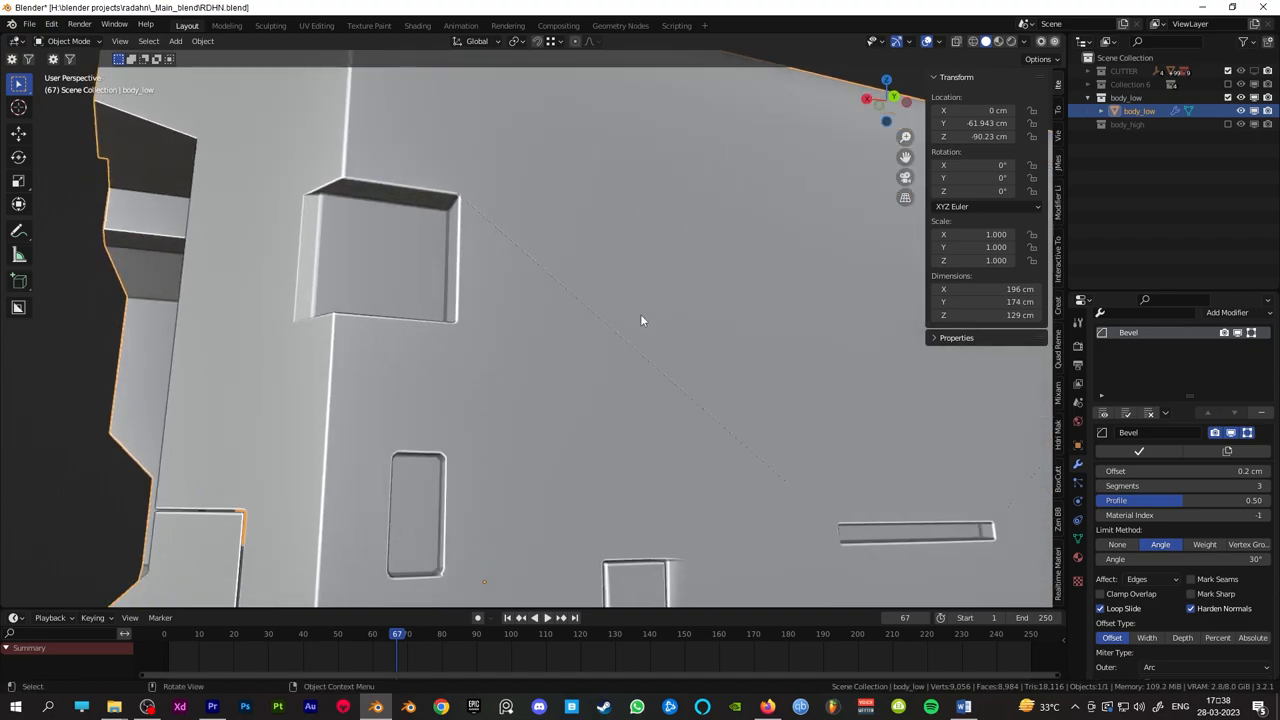
{"action": "left_click", "coordinate": [1136, 110]}
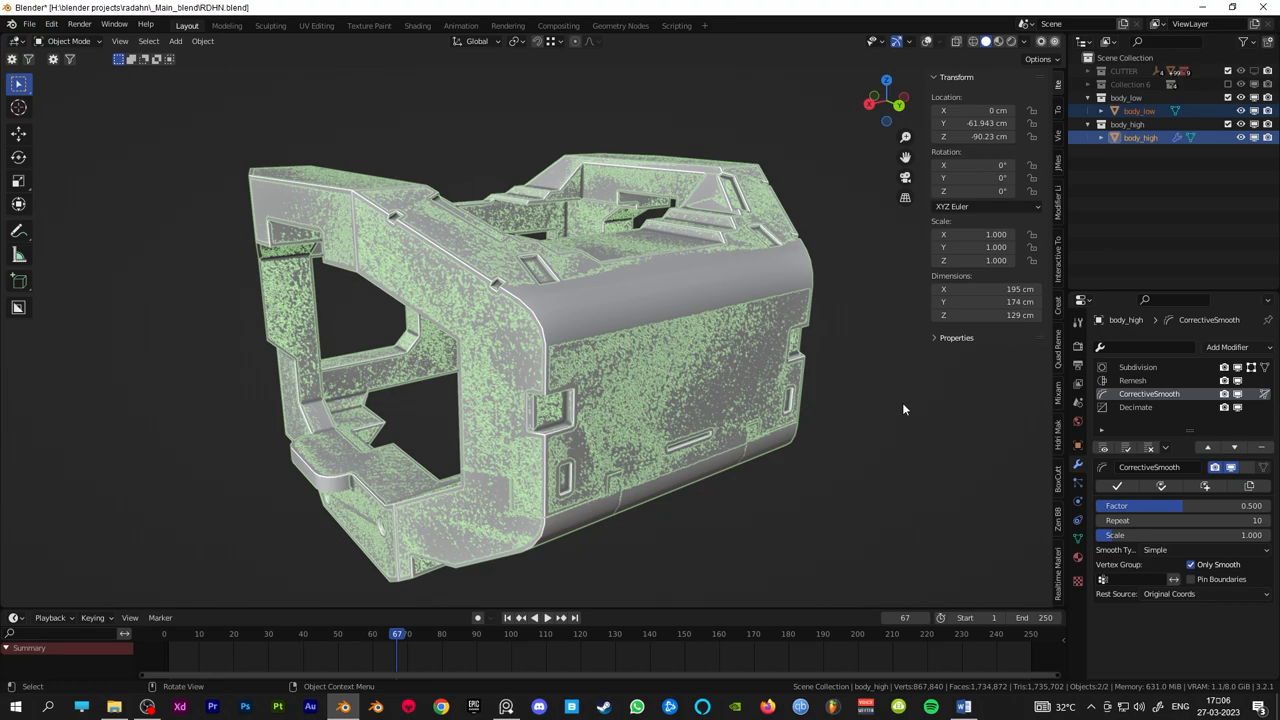
- Export the scene as an FBX (.fbx) file via File > Export
{"action": "left_click", "coordinate": [30, 24]}
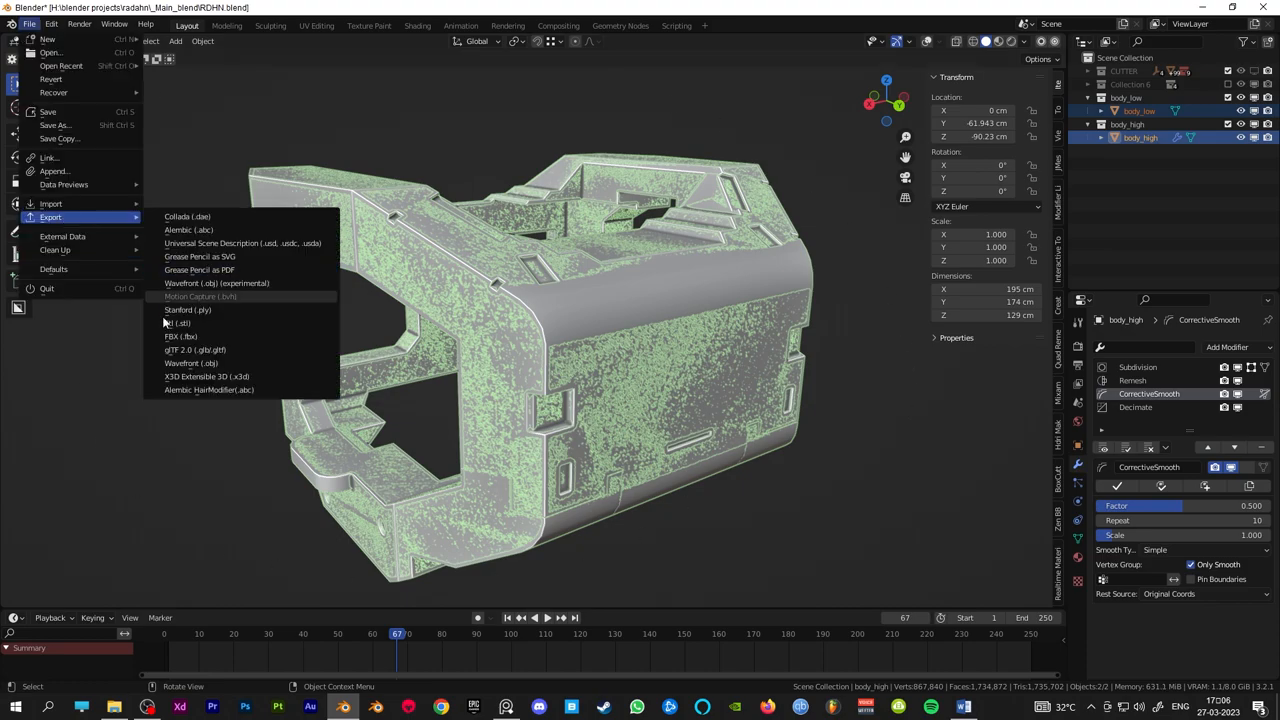
{"action": "left_click", "coordinate": [180, 336]}
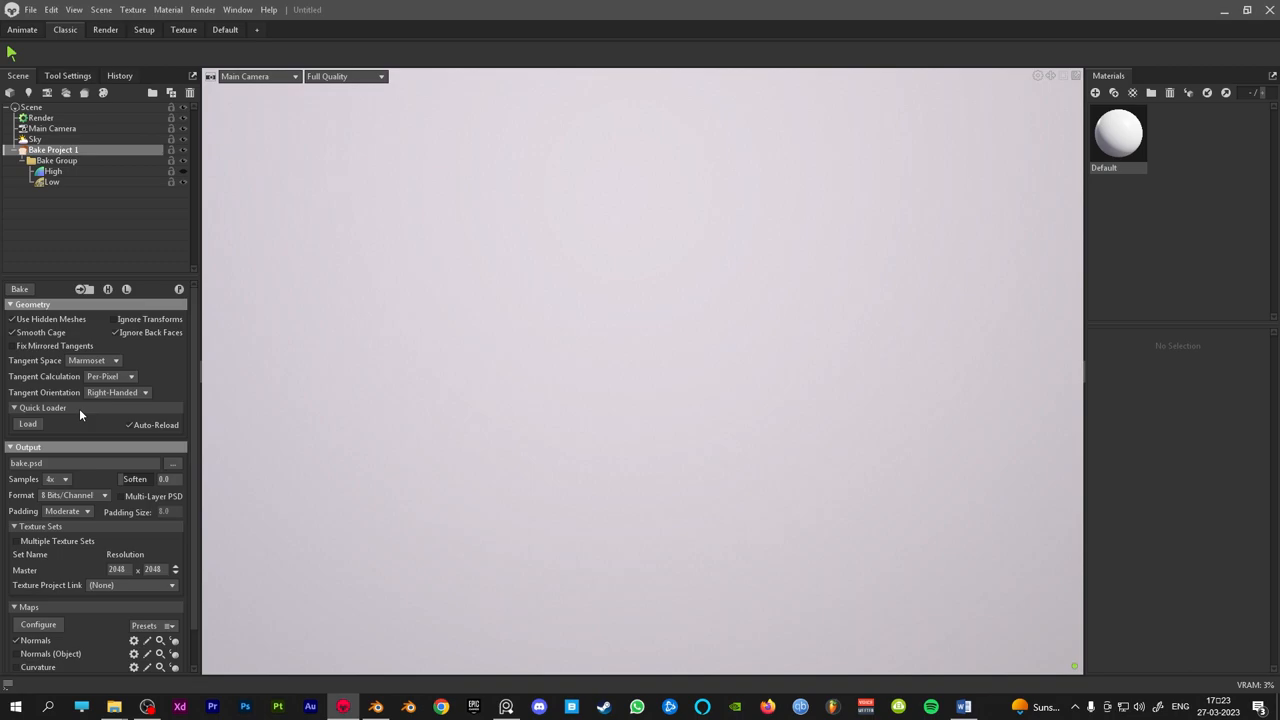
- Quick-load RDHN.fbx into the Toolbag bake project so the body model appears
{"action": "left_click", "coordinate": [28, 424]}
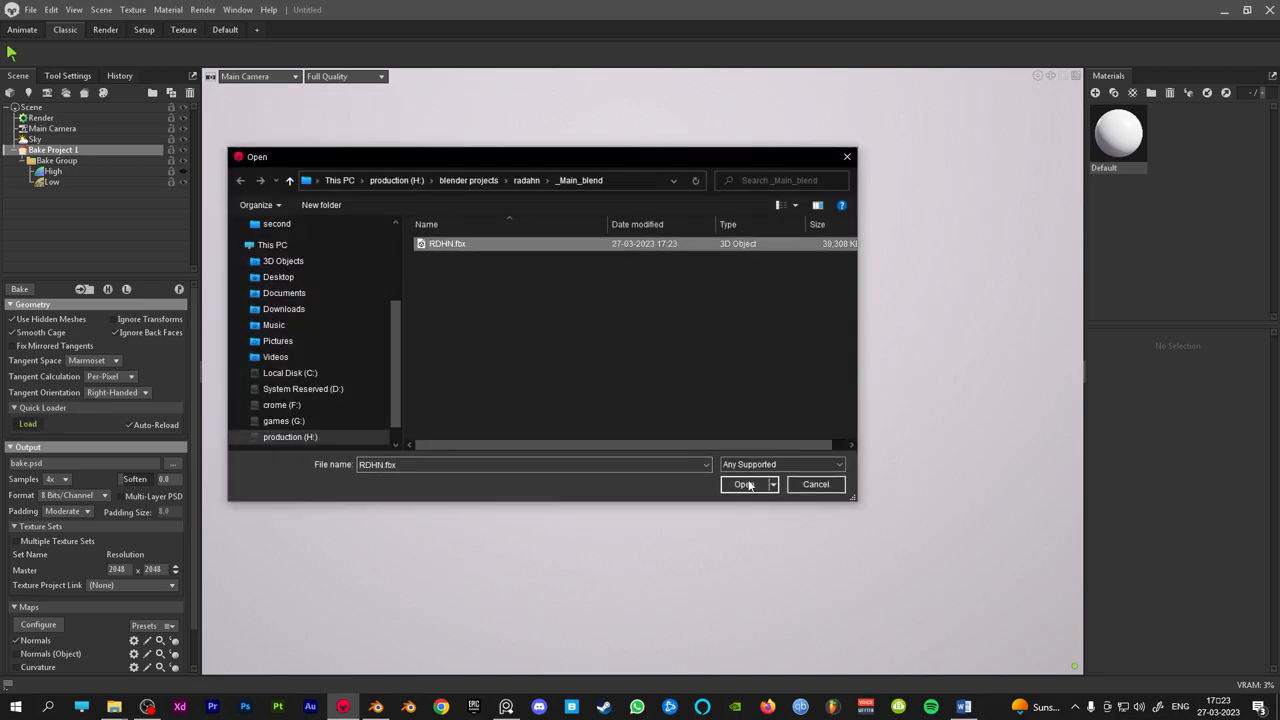
{"action": "left_click", "coordinate": [744, 484]}
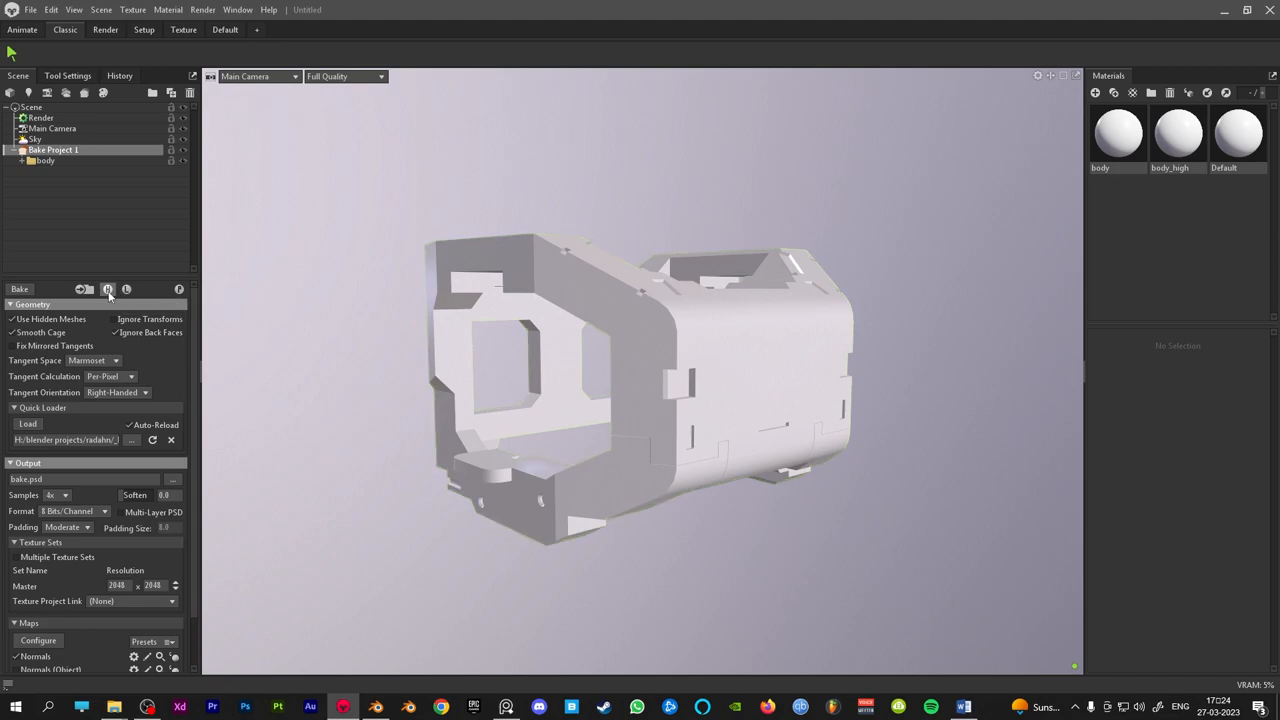
- Set bake output to 16 Bits/Channel at 4096 and enable Position, Curvature and Ambient Occlusion maps
{"action": "left_click", "coordinate": [108, 288]}
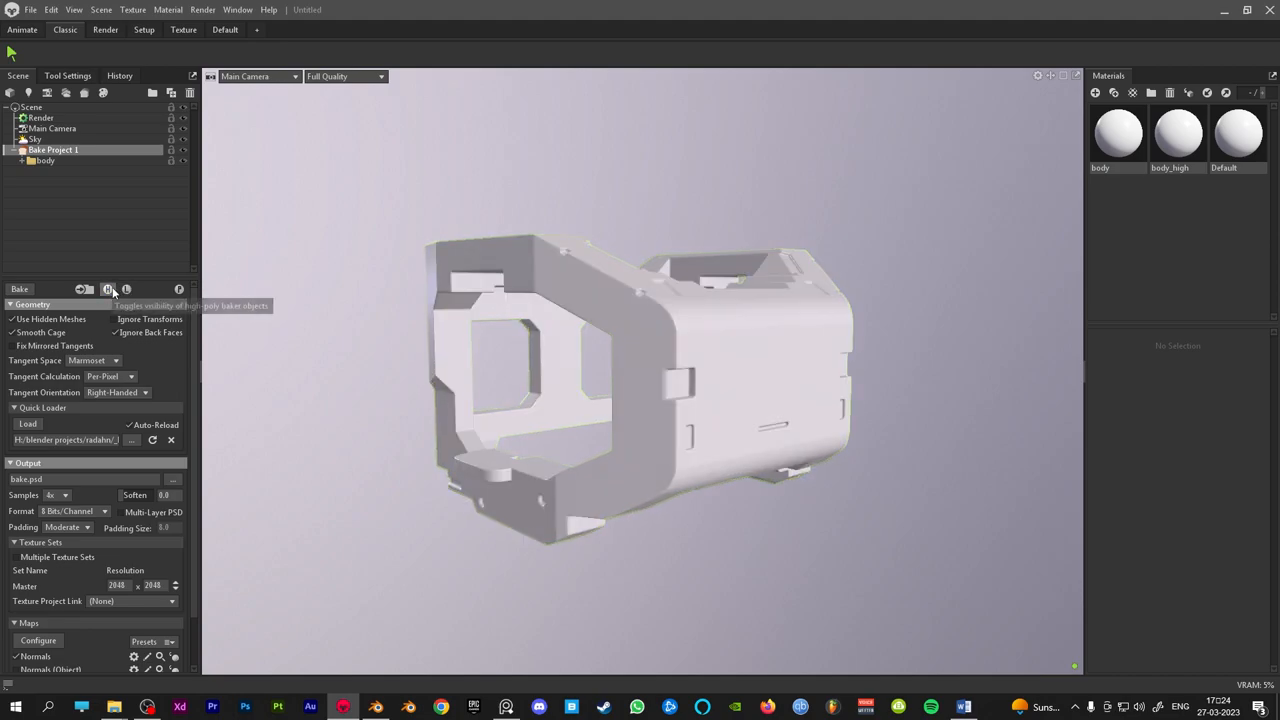
{"action": "left_click", "coordinate": [68, 512]}
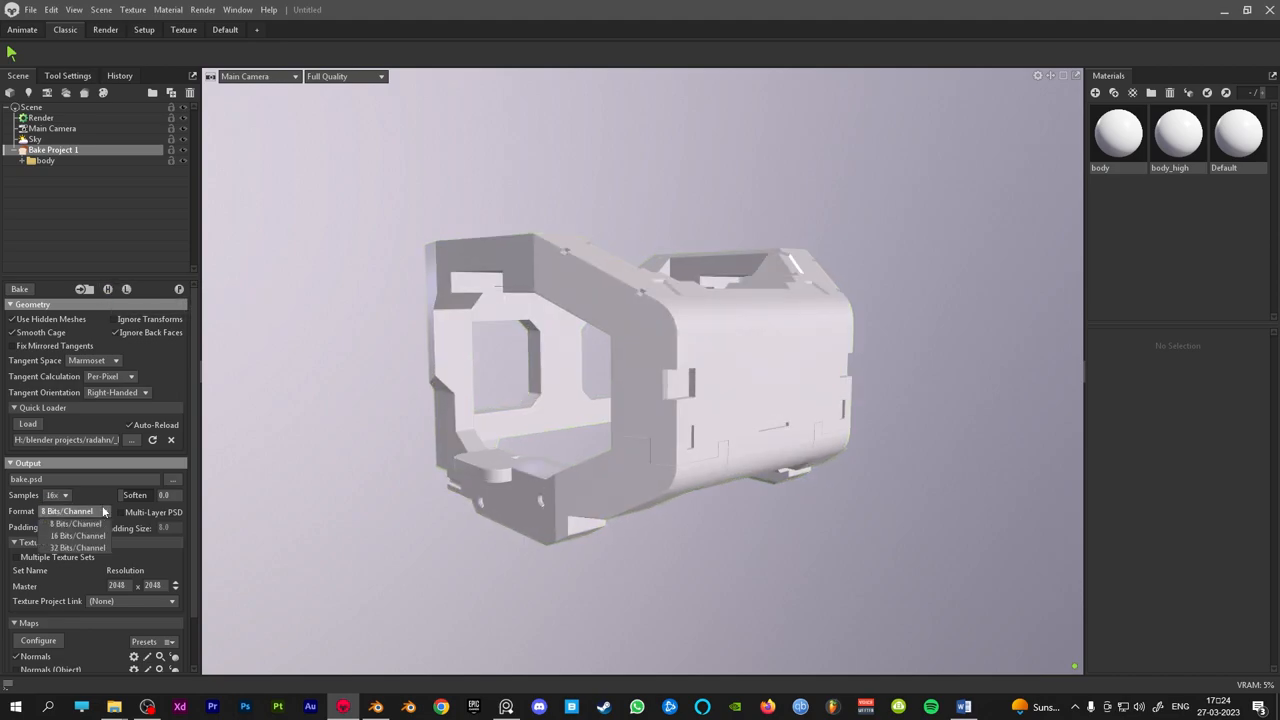
{"action": "left_click", "coordinate": [76, 536]}
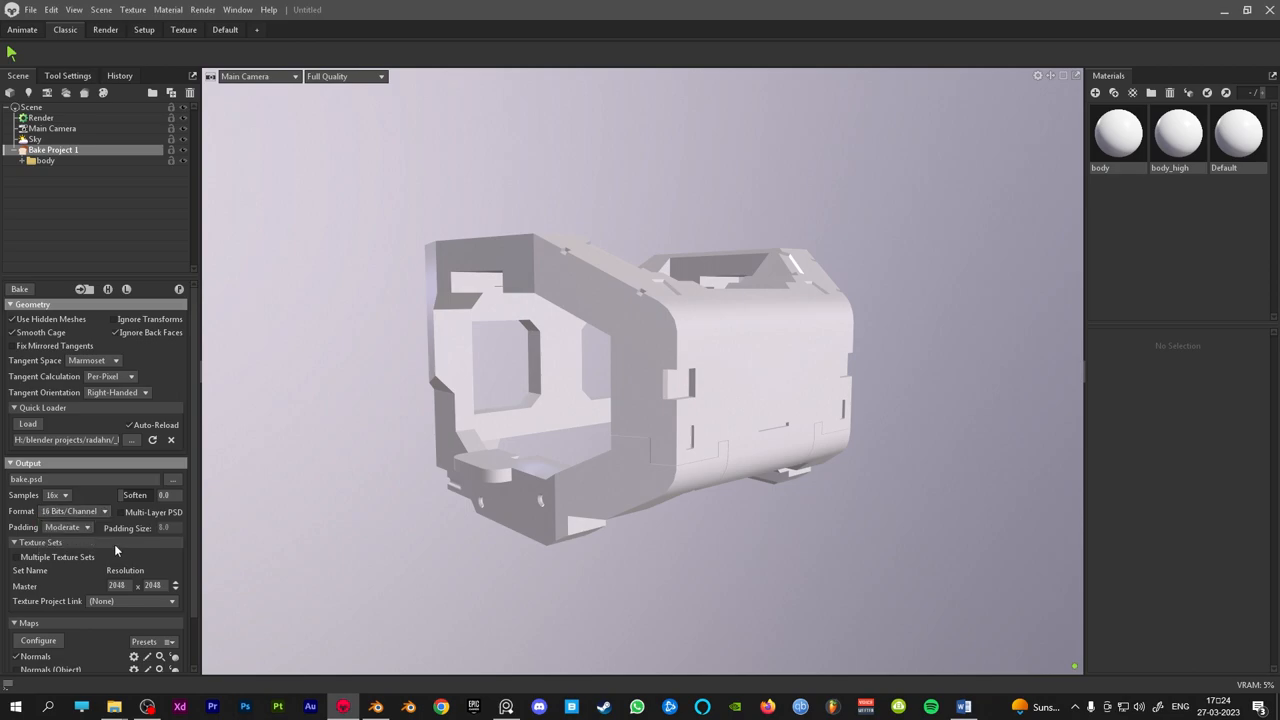
{"action": "scroll", "scroll_direction": "down", "scroll_amount": 3}
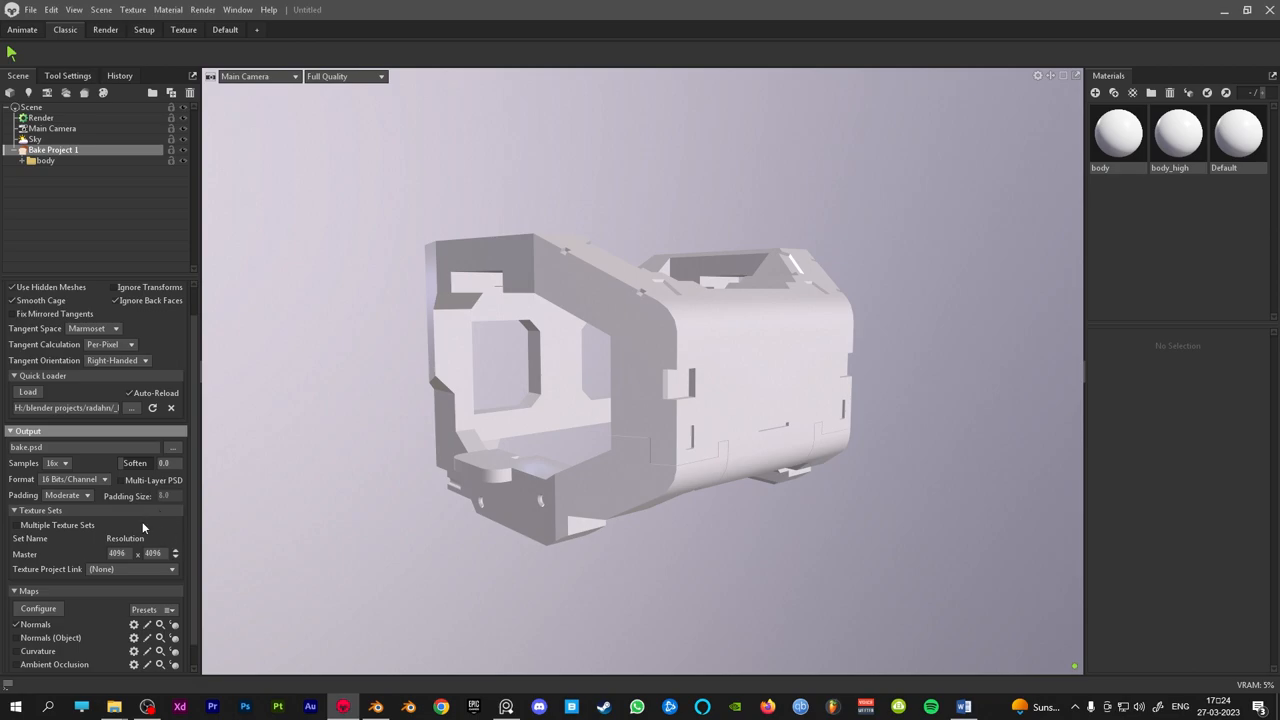
{"action": "scroll", "scroll_direction": "down", "scroll_amount": 3}
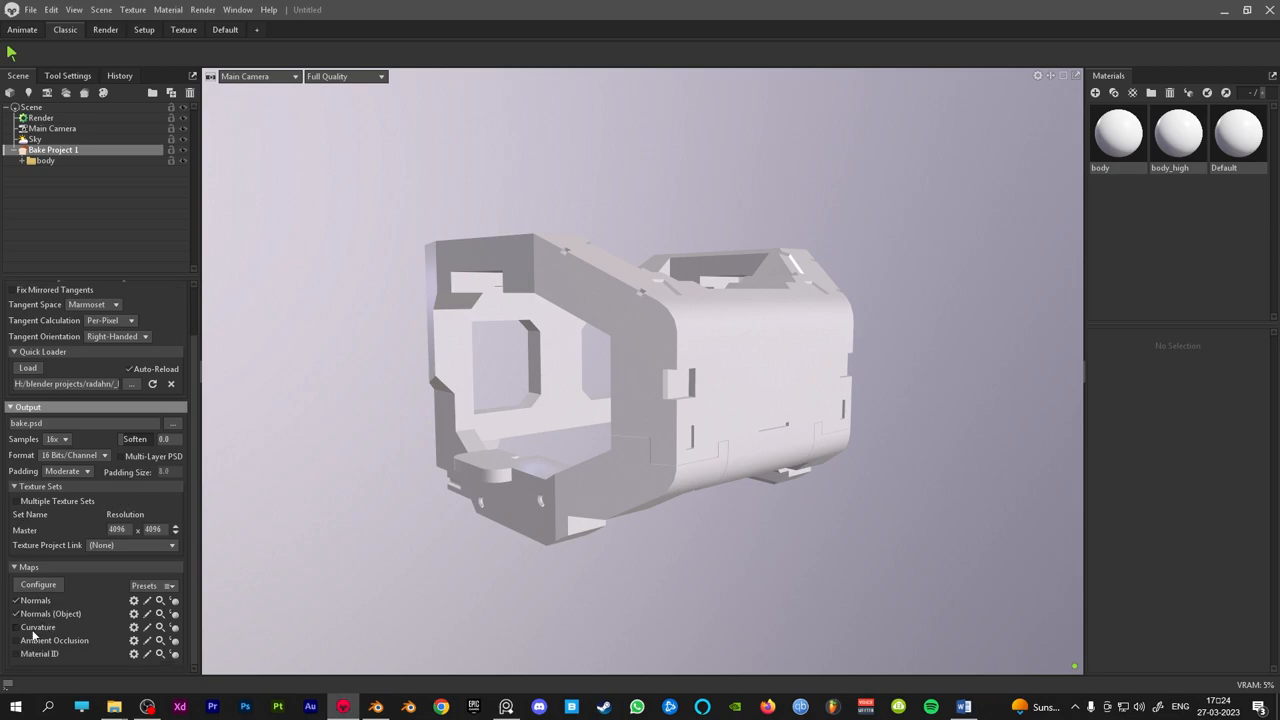
{"action": "left_click", "coordinate": [38, 584]}
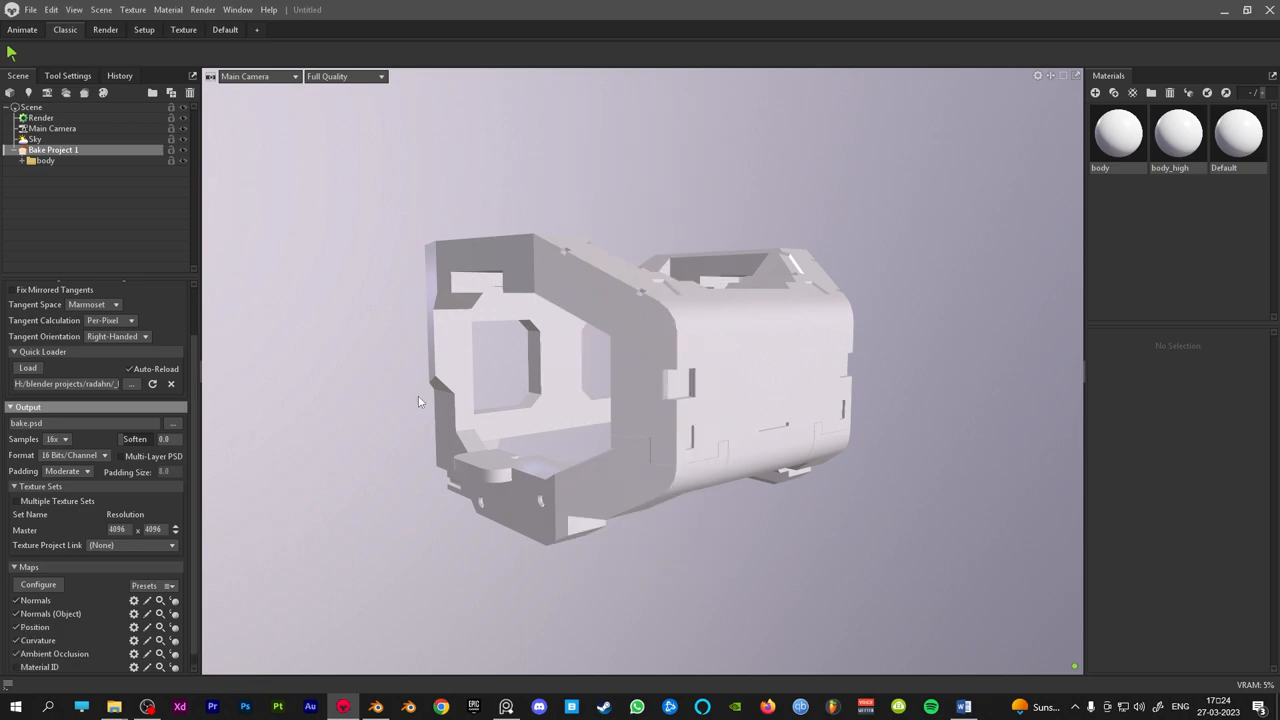
{"action": "scroll", "scroll_direction": "up", "scroll_amount": 3}
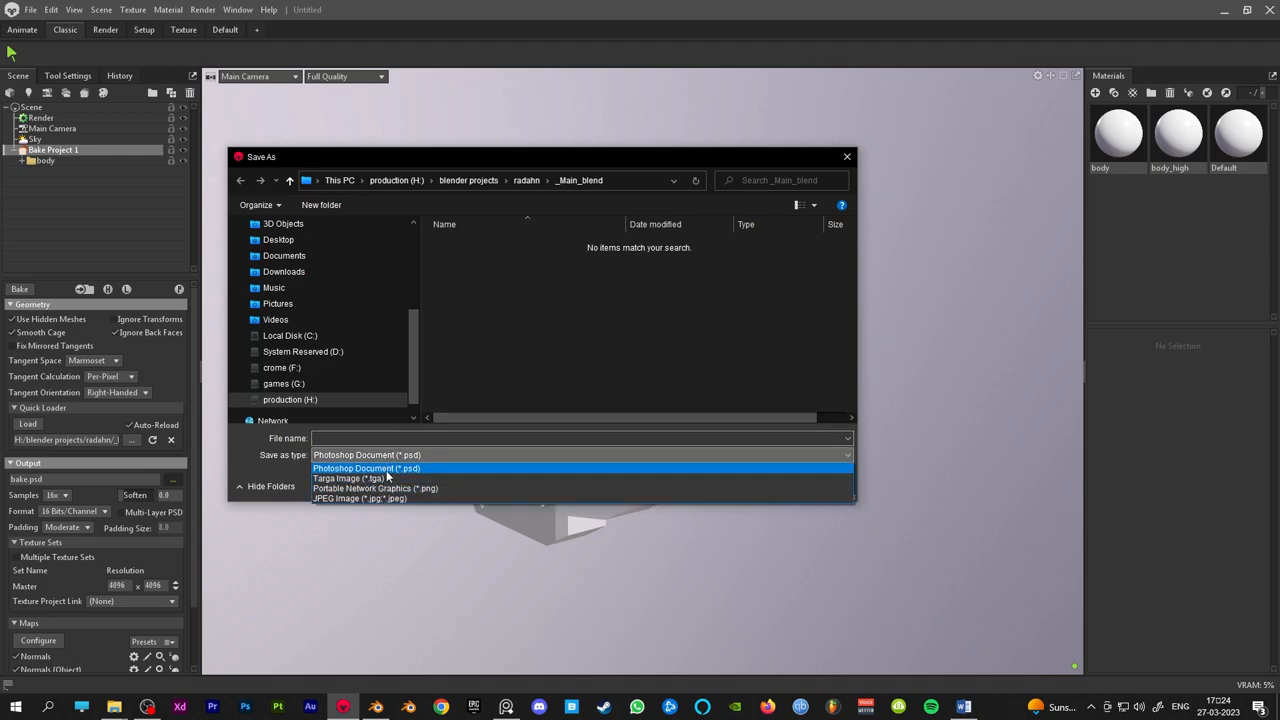
- Save the baked maps as PNG in the Main_blend folder and start the bake
{"action": "left_click", "coordinate": [376, 488]}
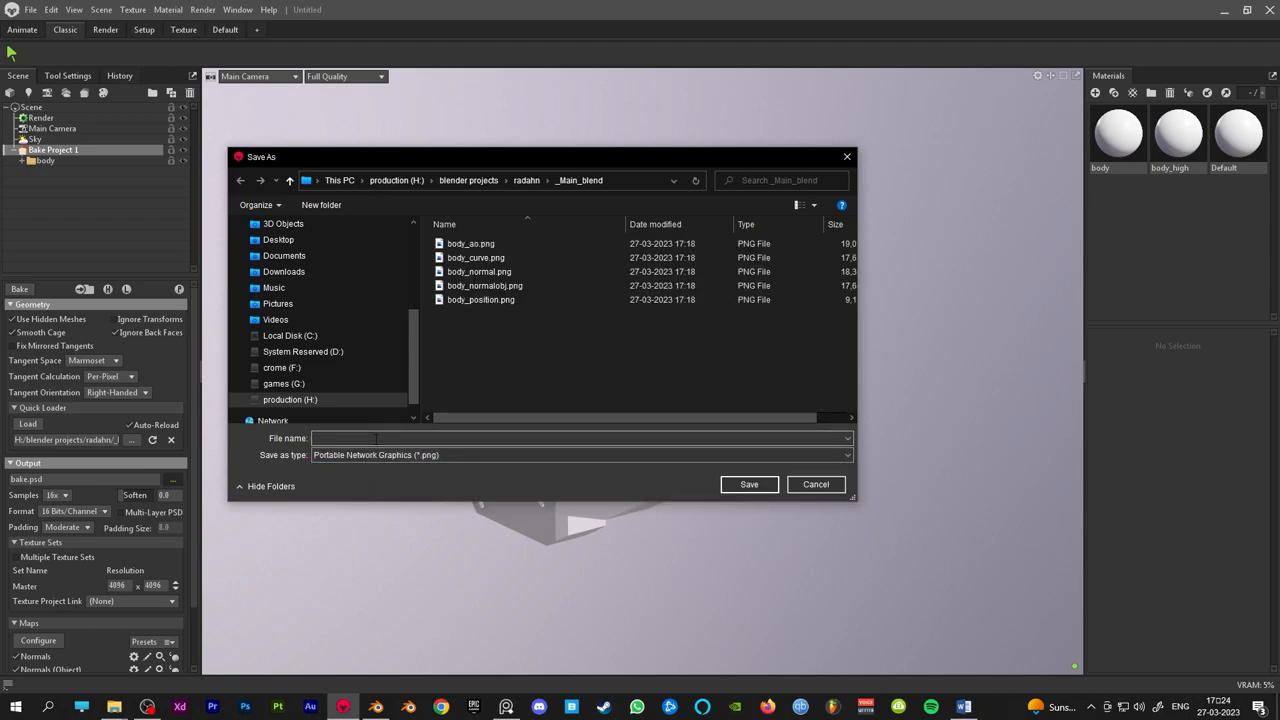
{"action": "left_click", "coordinate": [748, 484]}
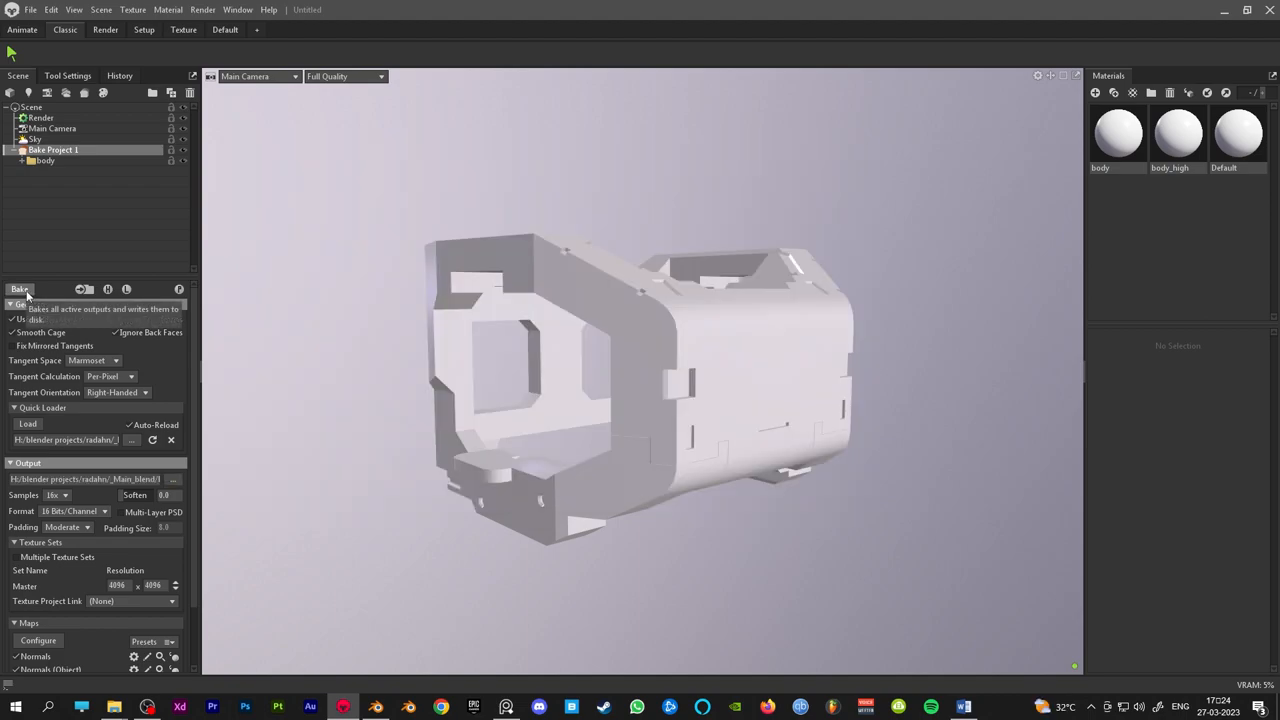
{"action": "left_click", "coordinate": [180, 290]}
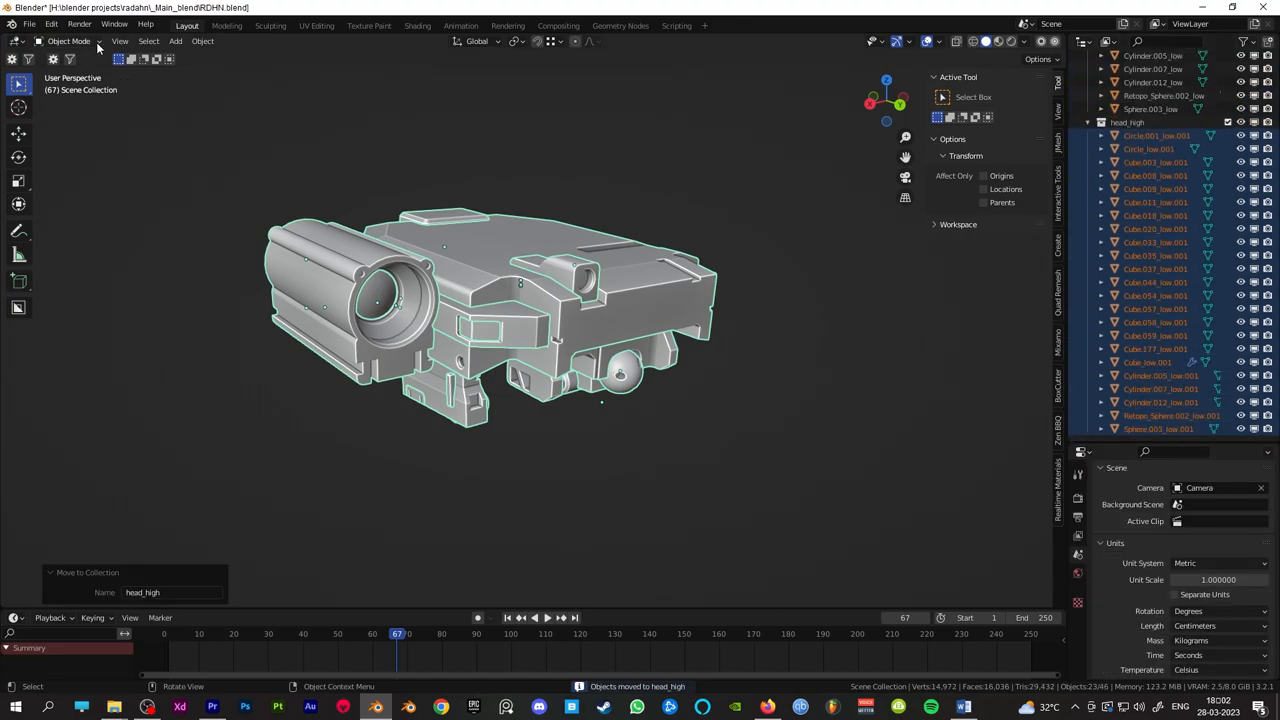
- Batch Rename the selected objects, finding "_low.001" and replacing with "_high"
{"action": "left_click", "coordinate": [52, 24]}
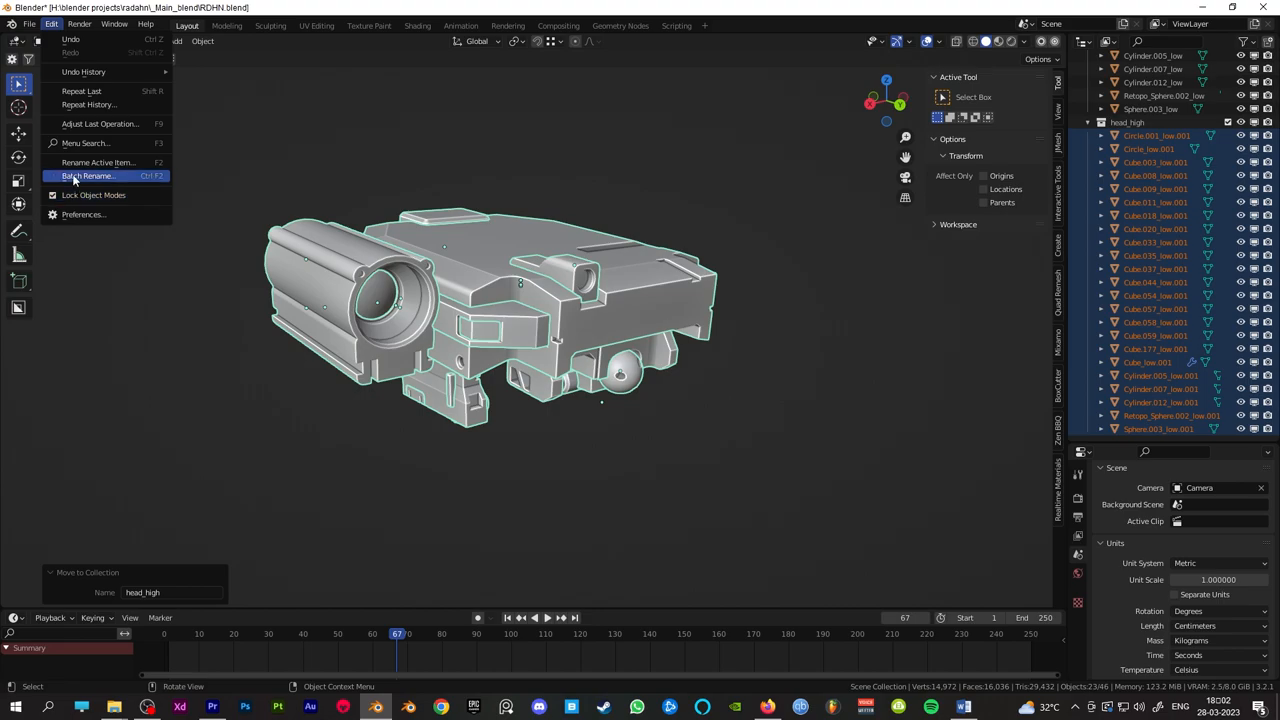
{"action": "left_click", "coordinate": [88, 176]}
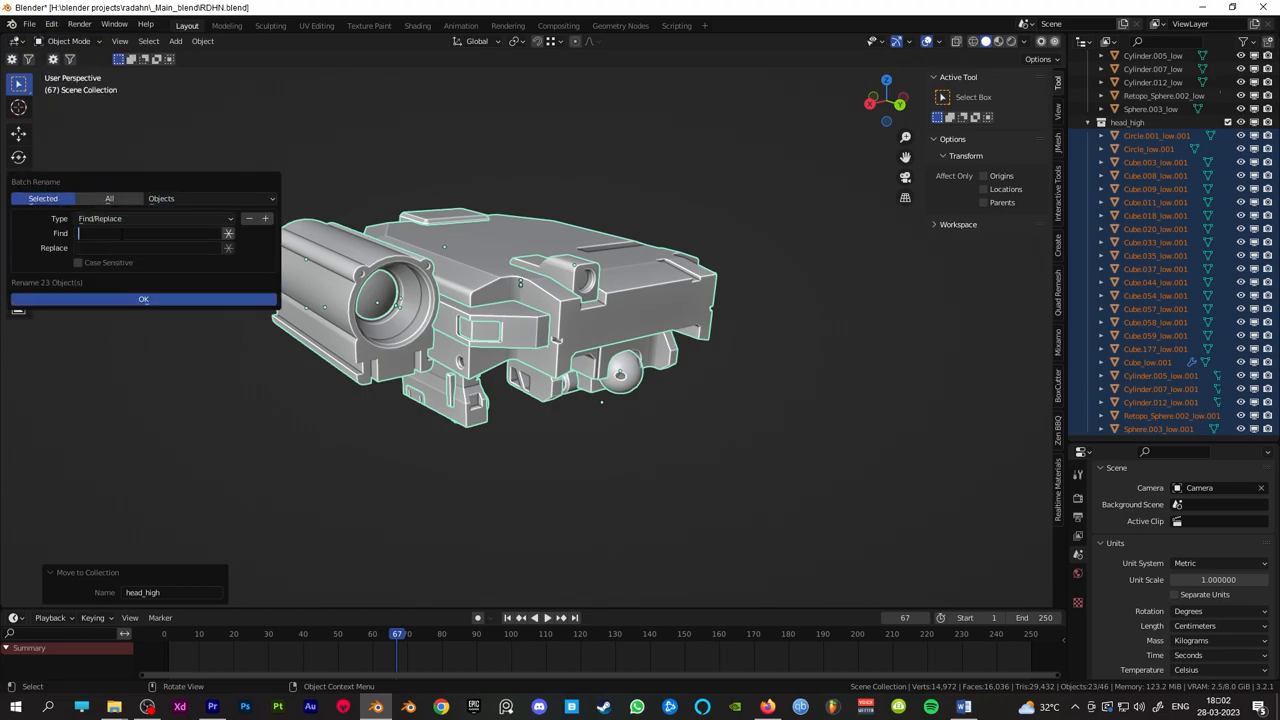
{"action": "type", "text": "_lo"}
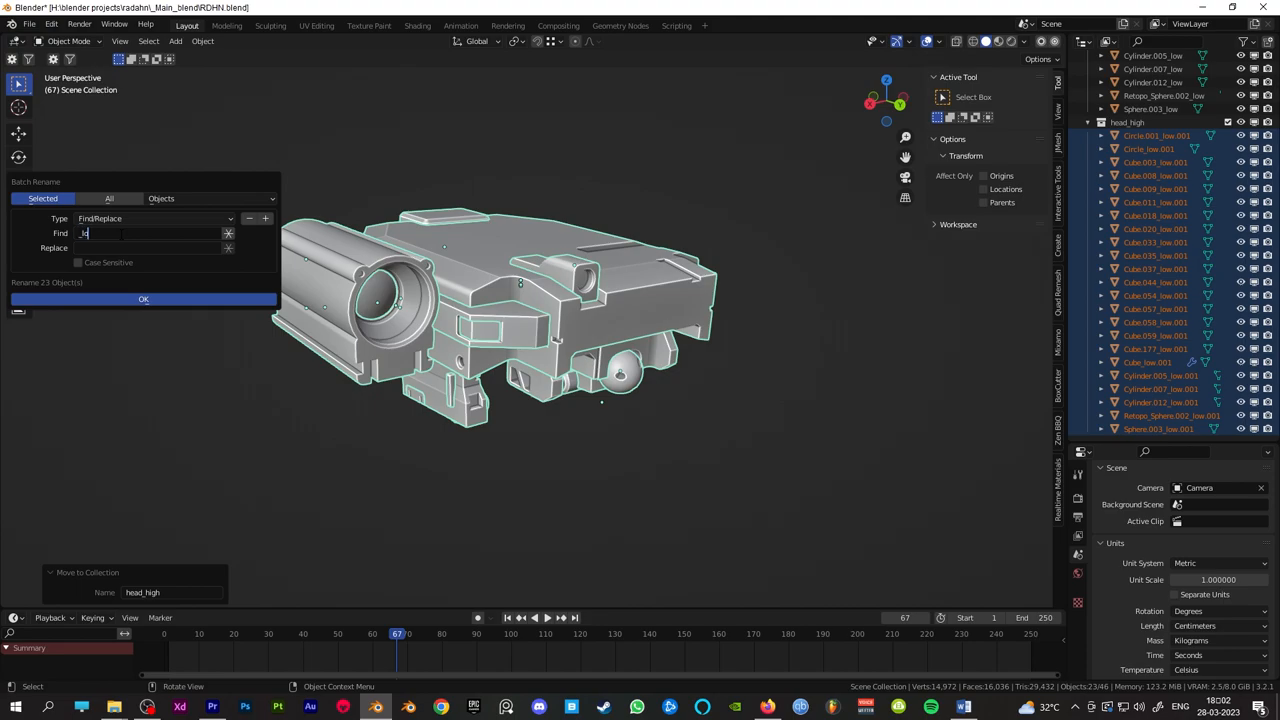
{"action": "type", "text": "_low.001"}
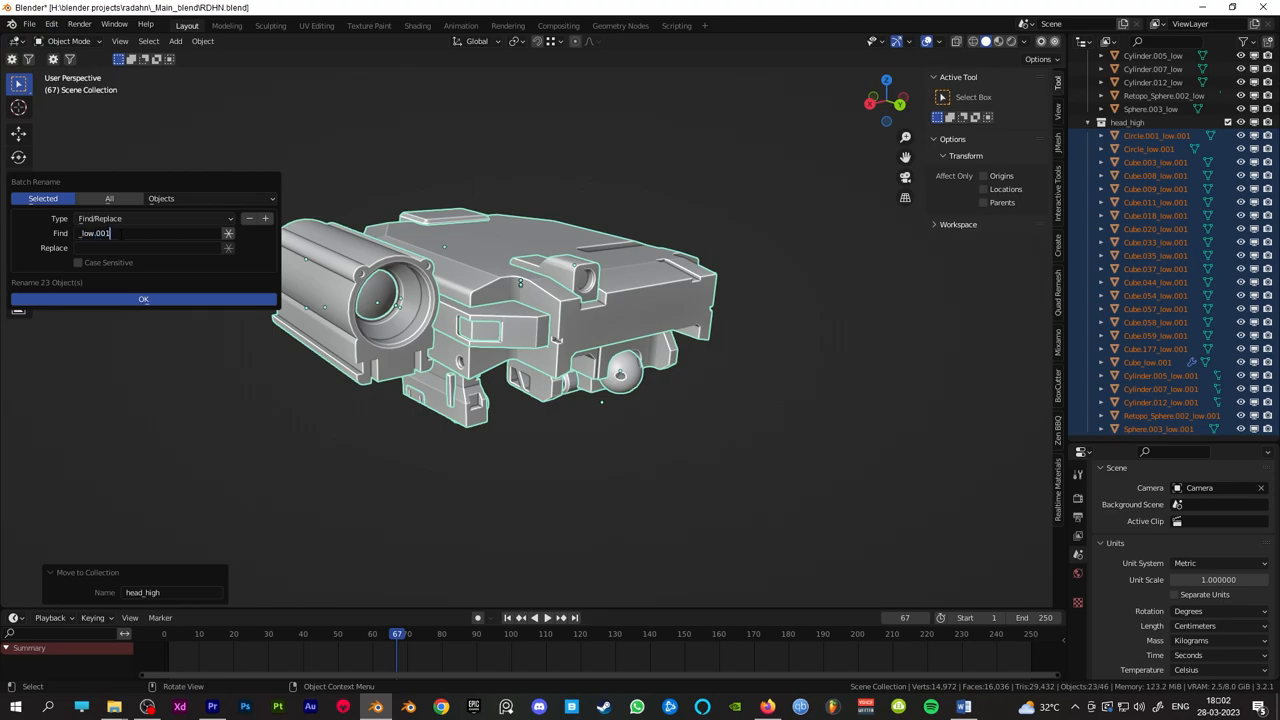
{"action": "type", "text": "_high"}
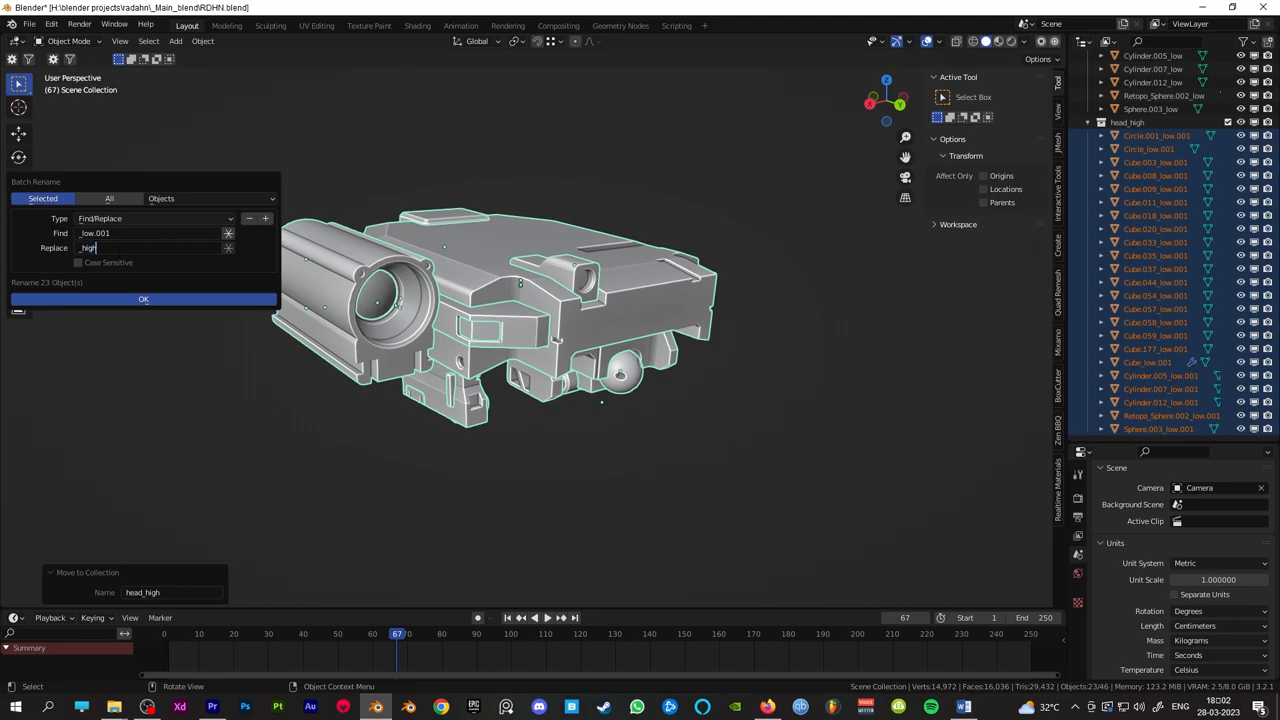